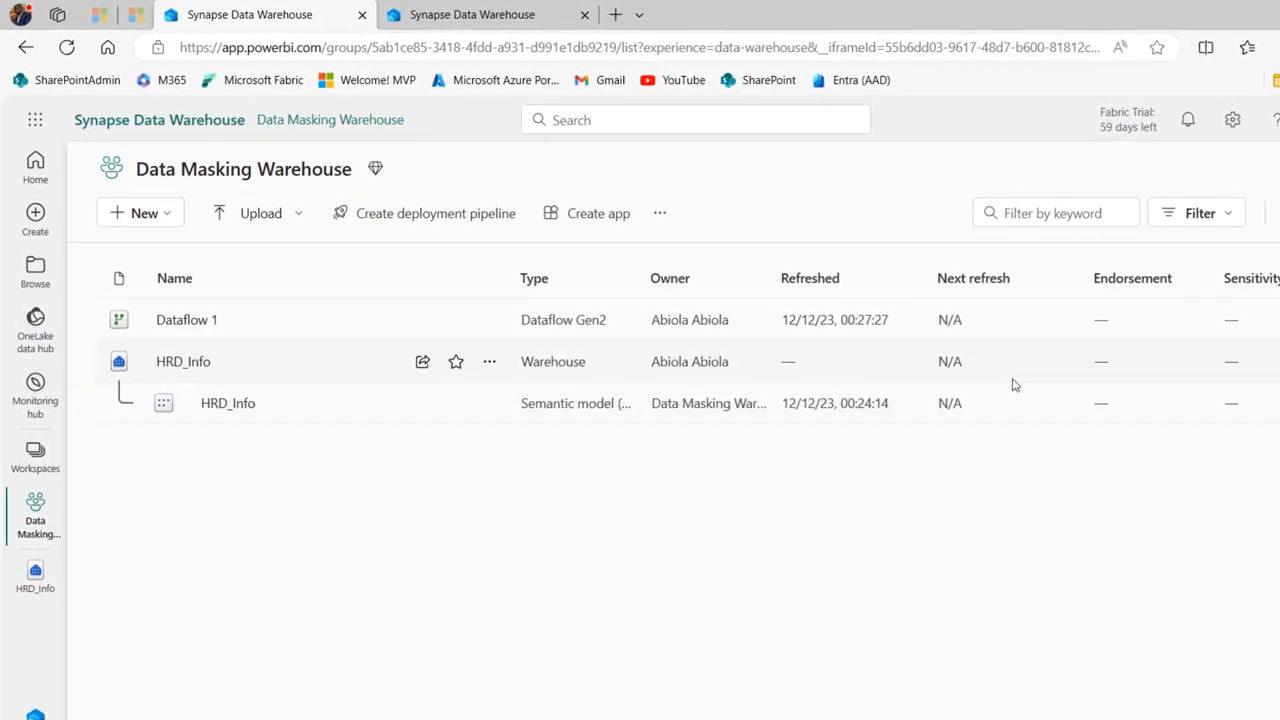
pyautogui.moveTo(548, 534)
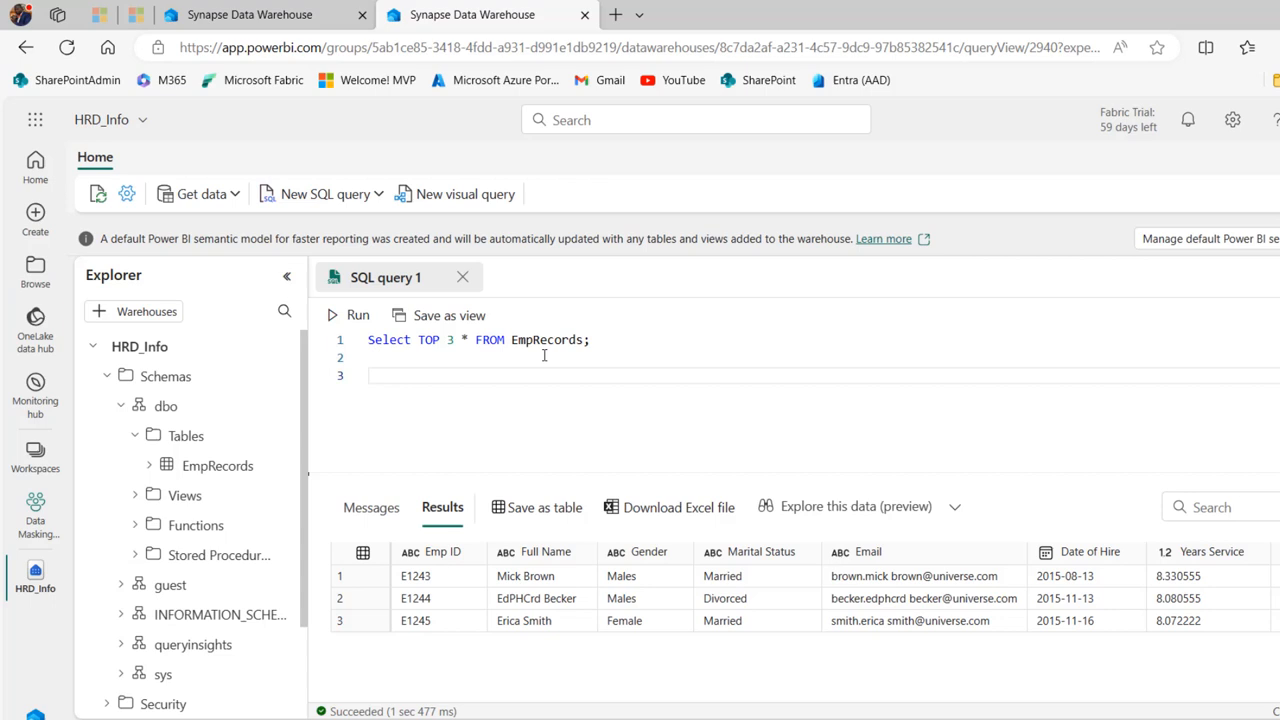
# Step: Write GRANT SELECT listing the [Emp ID], [Full Name], [Annual Salary] columns
pyautogui.write('GRANT')
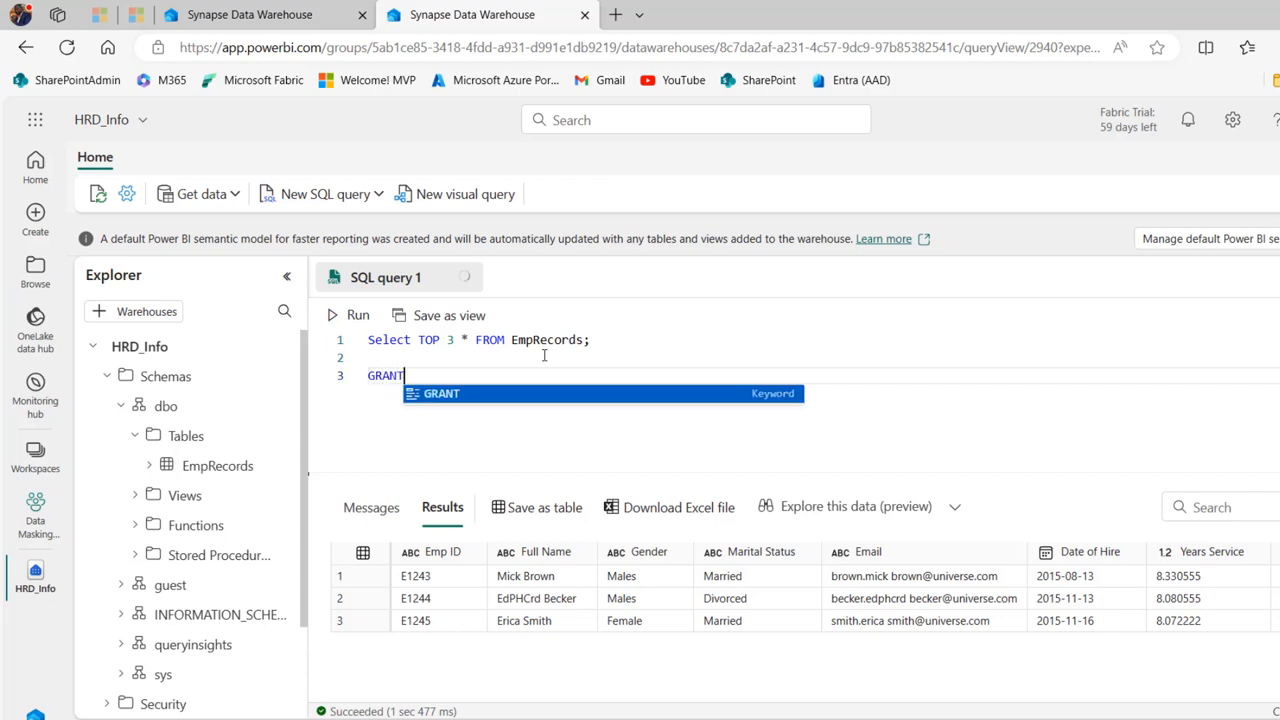
pyautogui.write('SELECT')
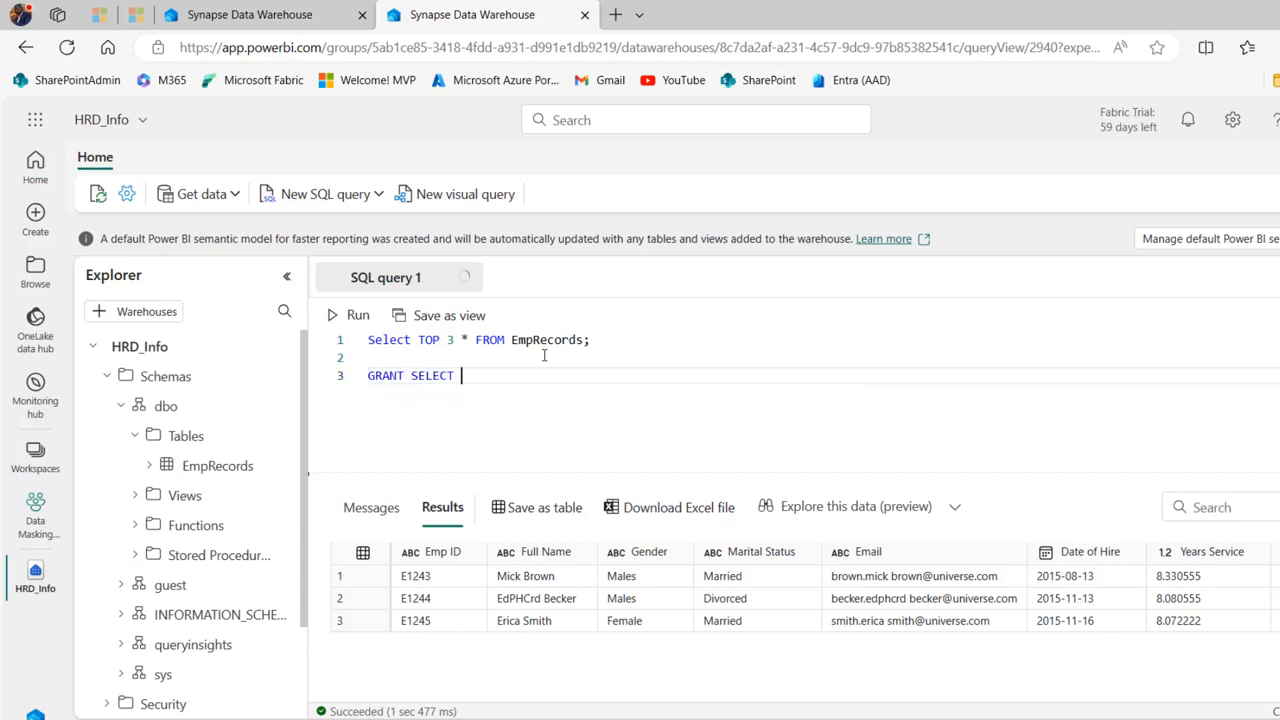
pyautogui.write('(')
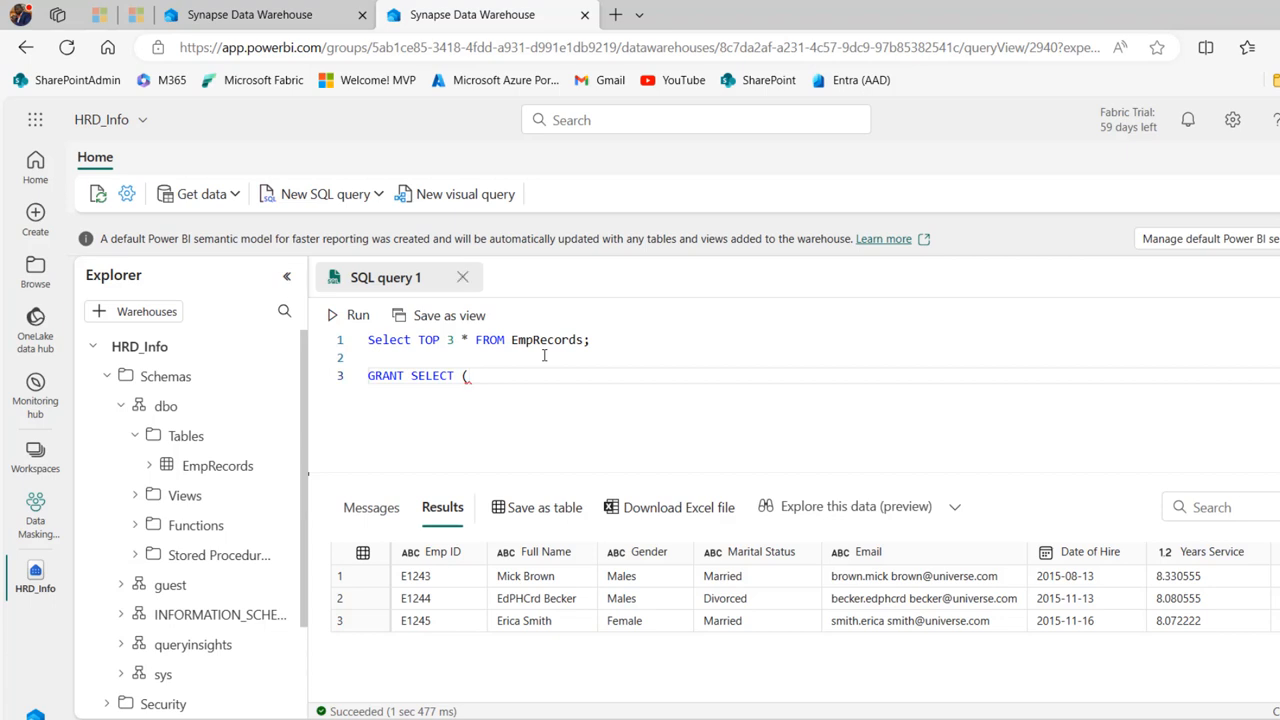
pyautogui.write('[')
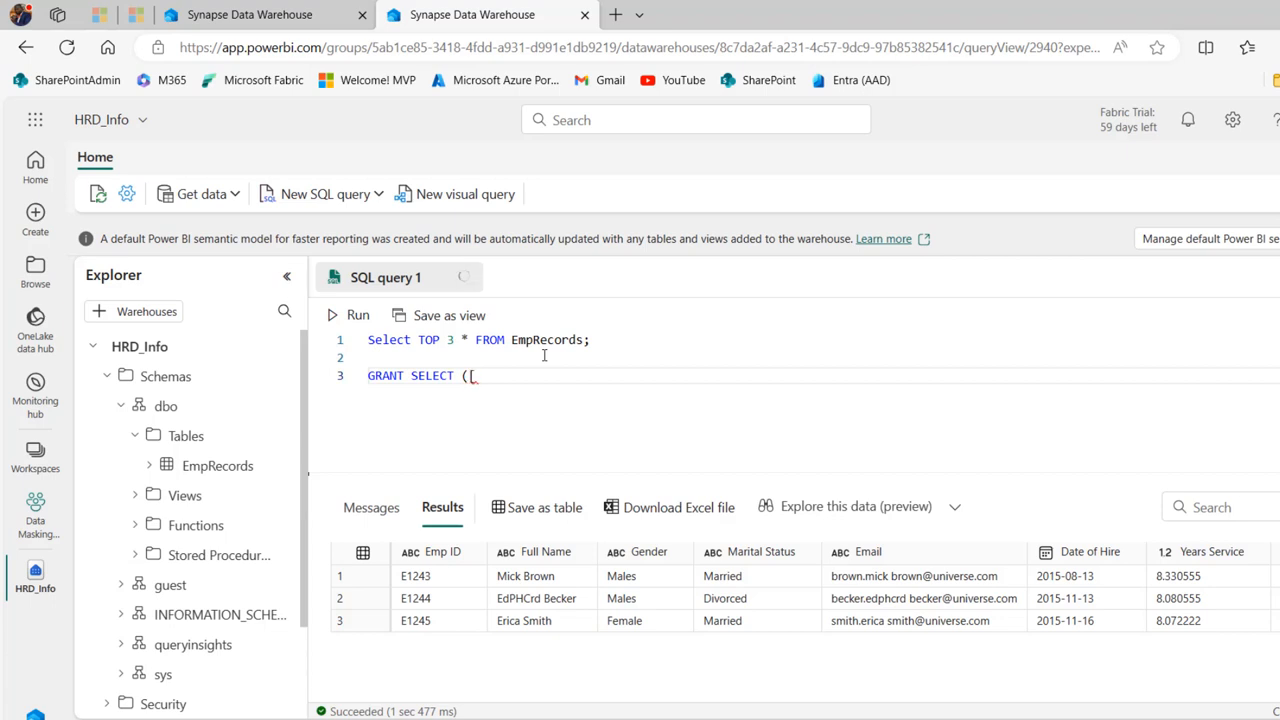
pyautogui.write('Emp ID')
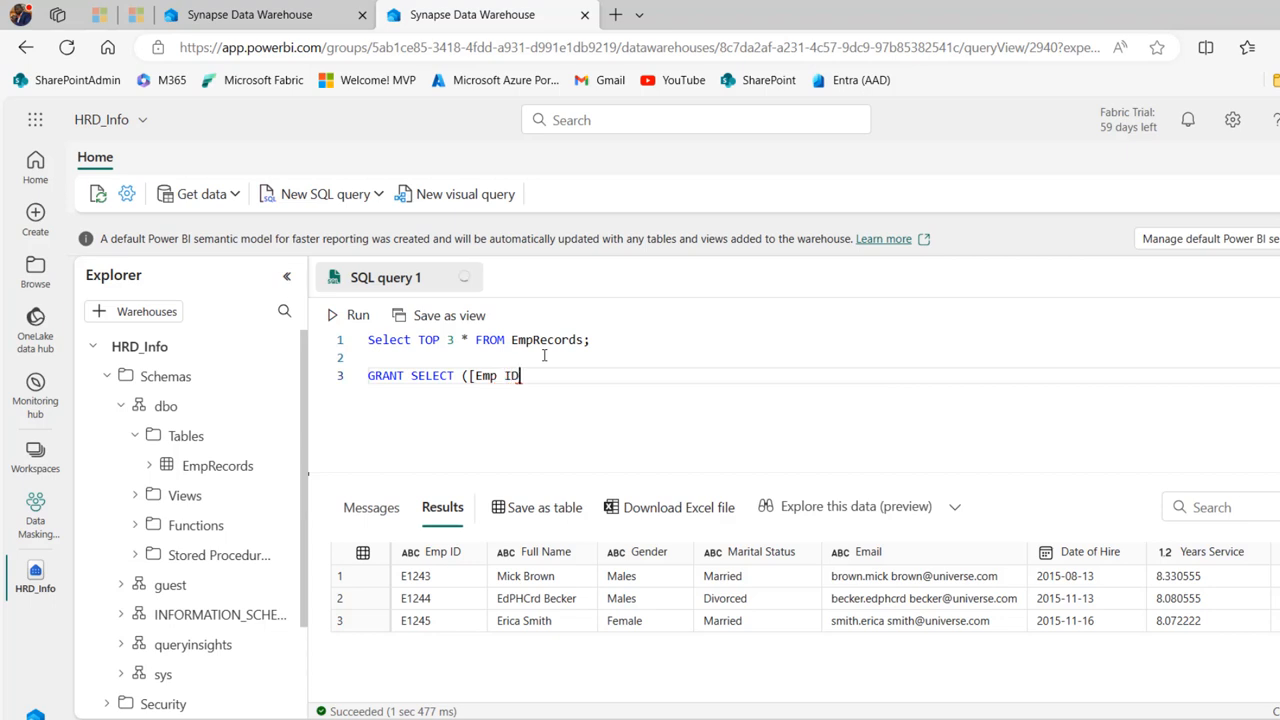
pyautogui.write('],')
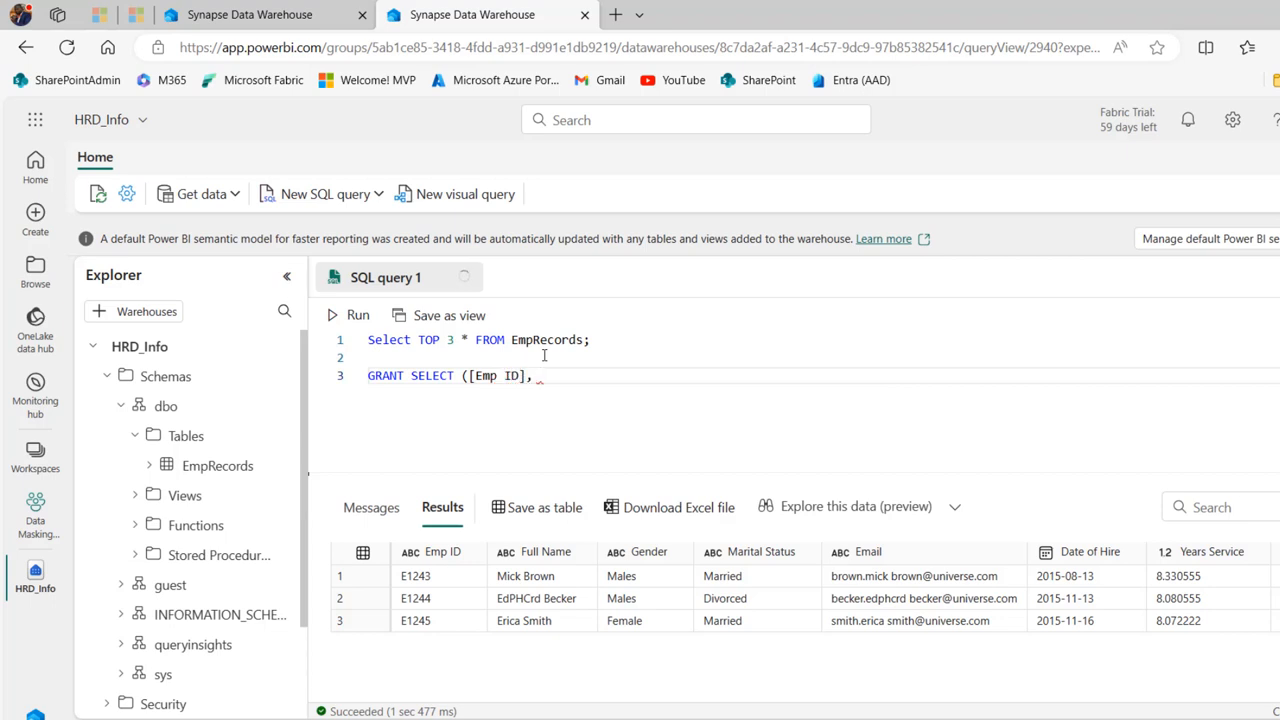
pyautogui.write('[F')
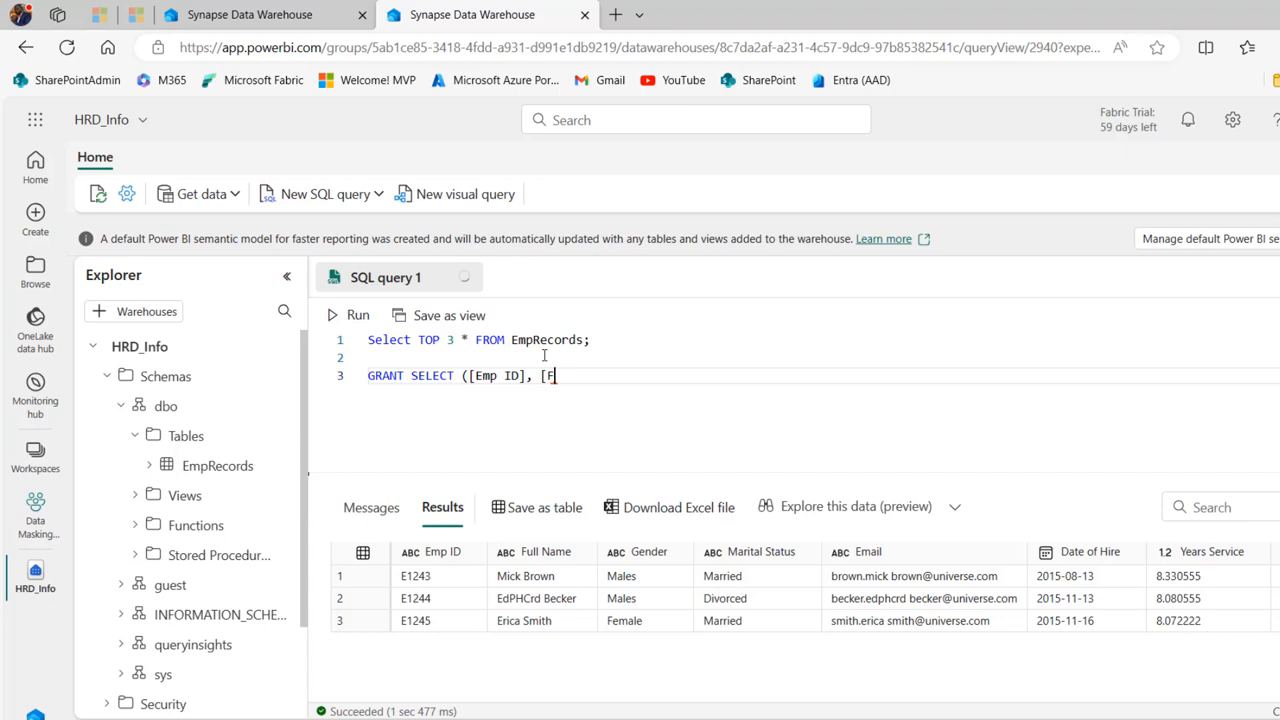
pyautogui.write('ull Name')
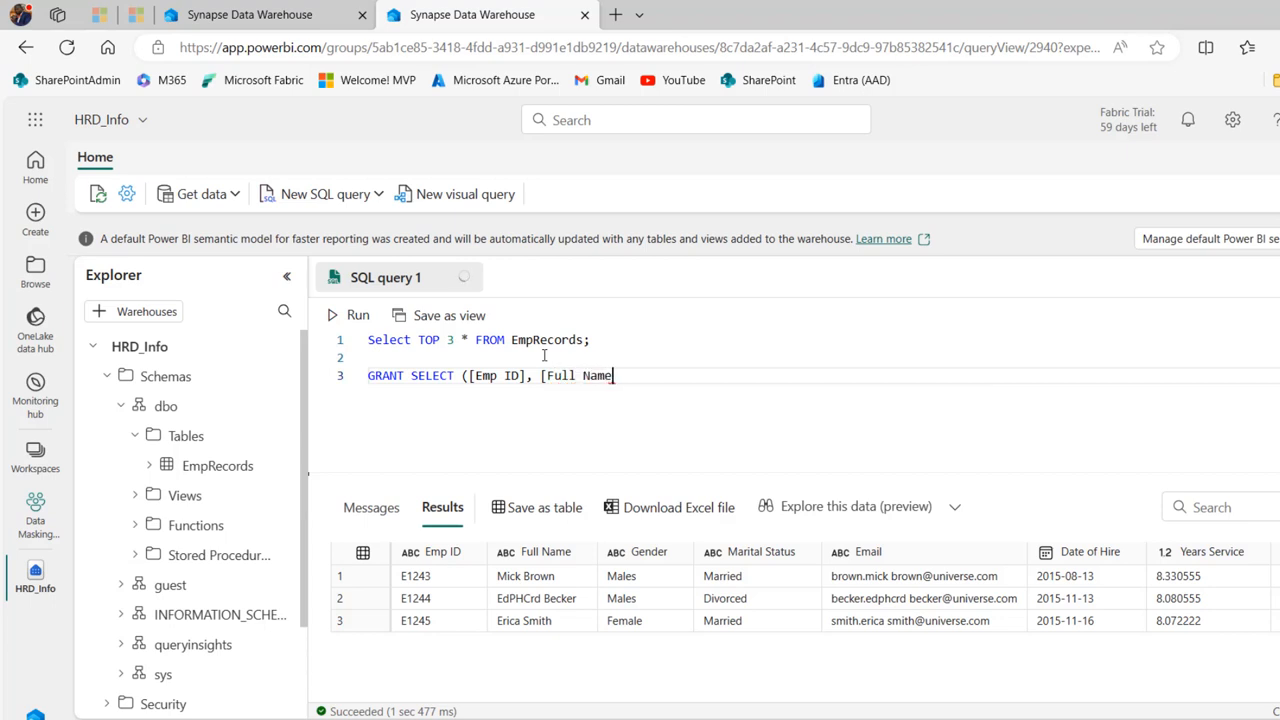
pyautogui.write('],')
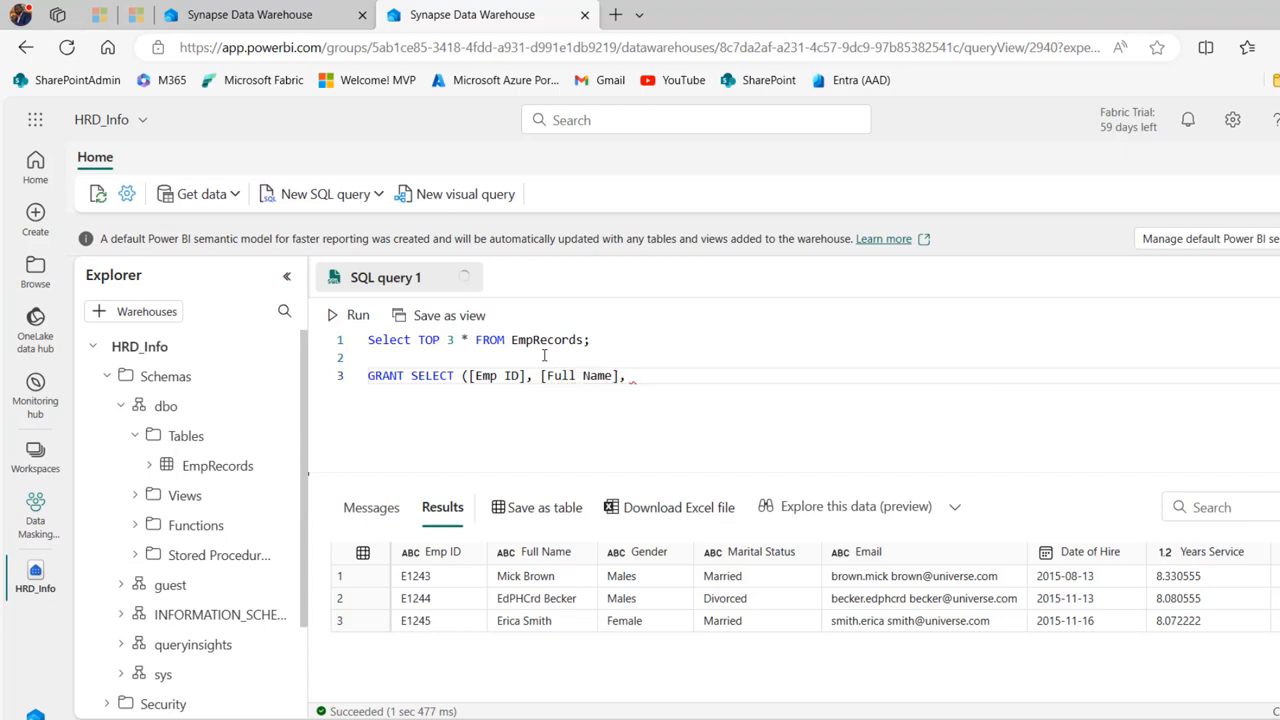
pyautogui.write('[Annual Salary')
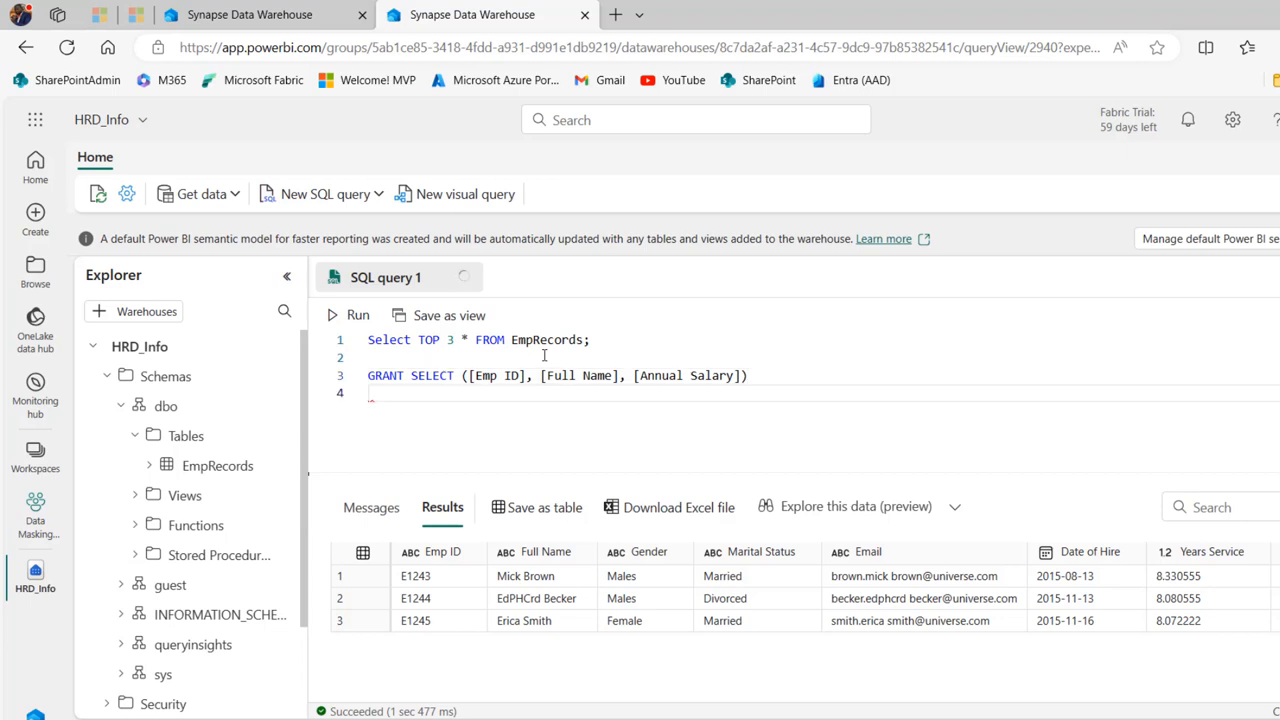
pyautogui.write('ON')
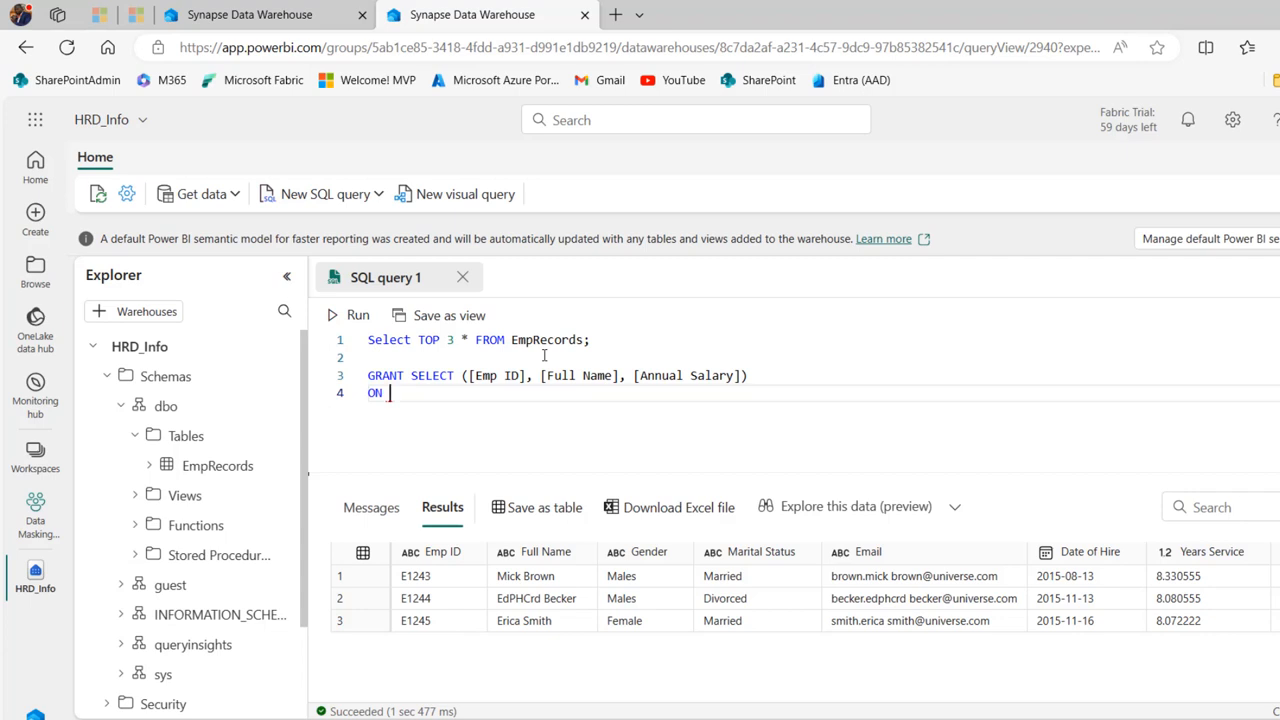
pyautogui.write('dbo.Emp')
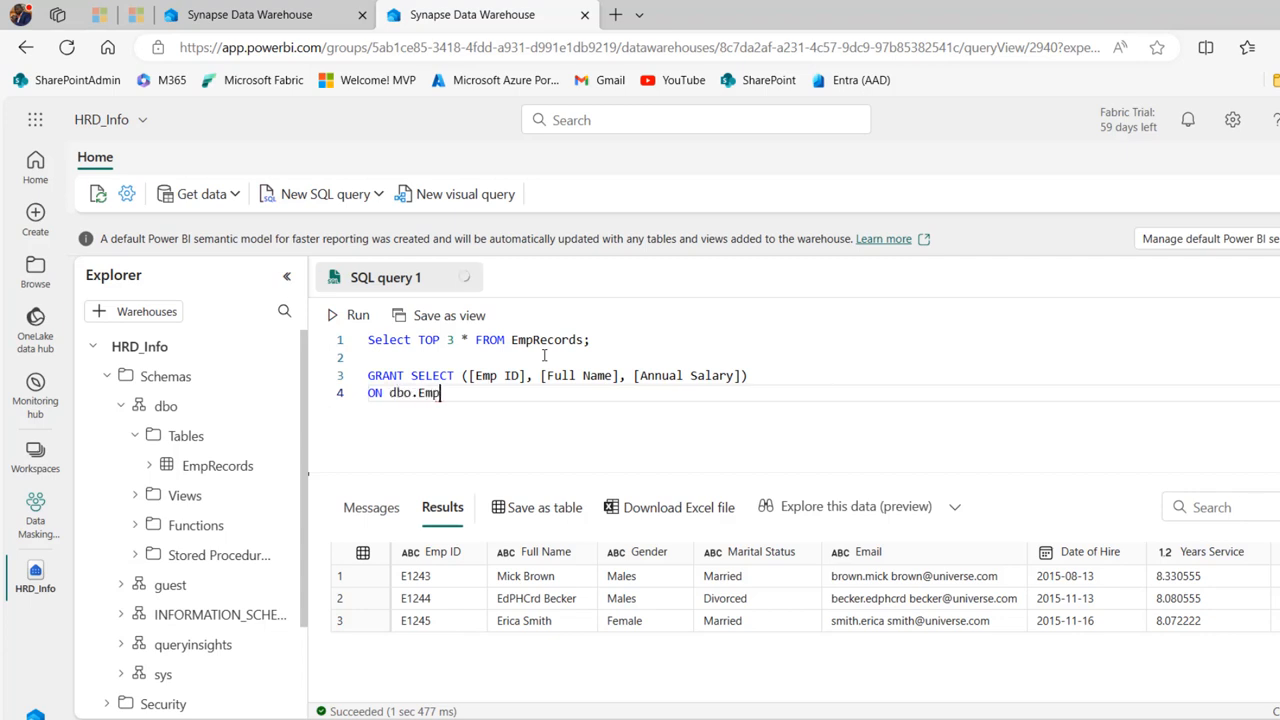
pyautogui.write('Records')
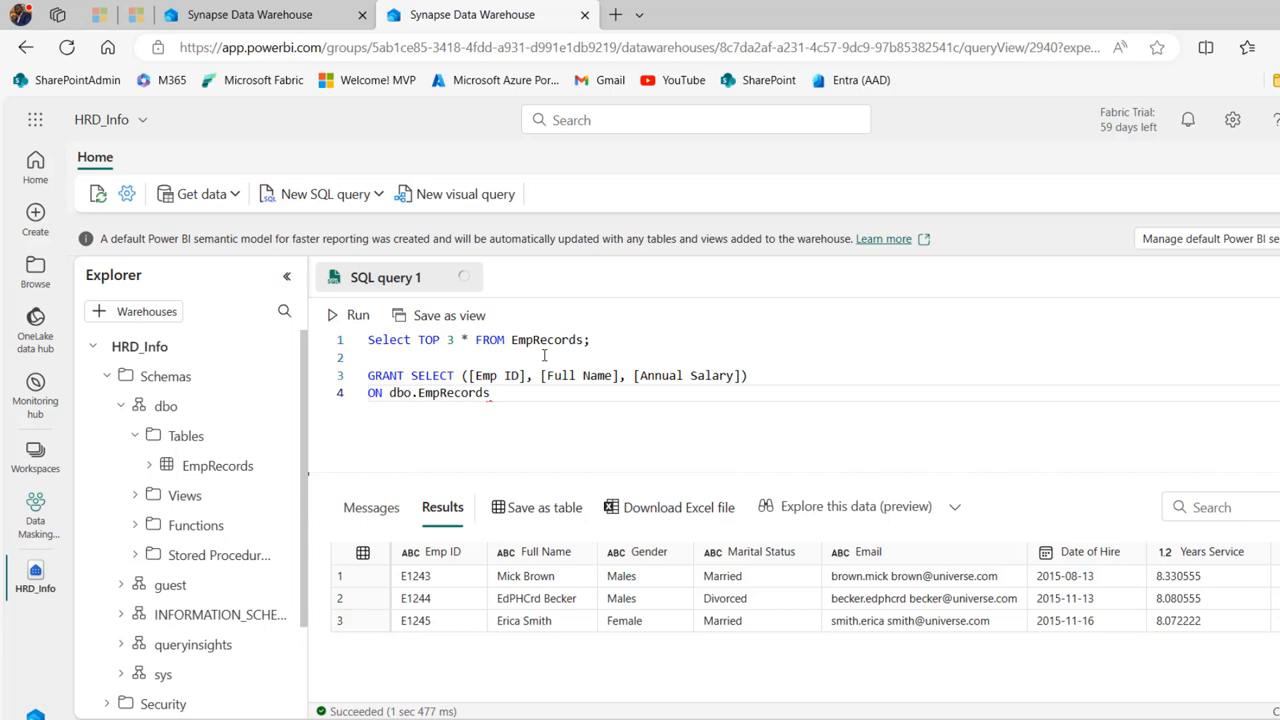
pyautogui.write('YT')
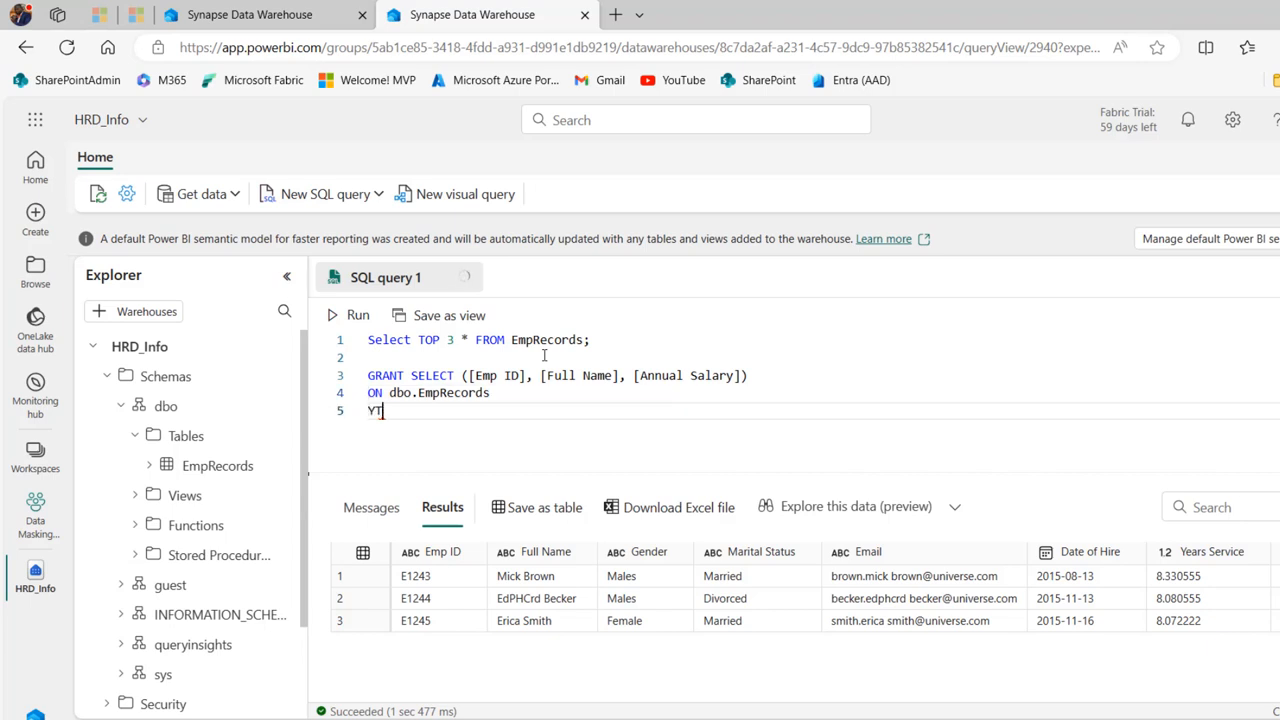
pyautogui.write('TO "')
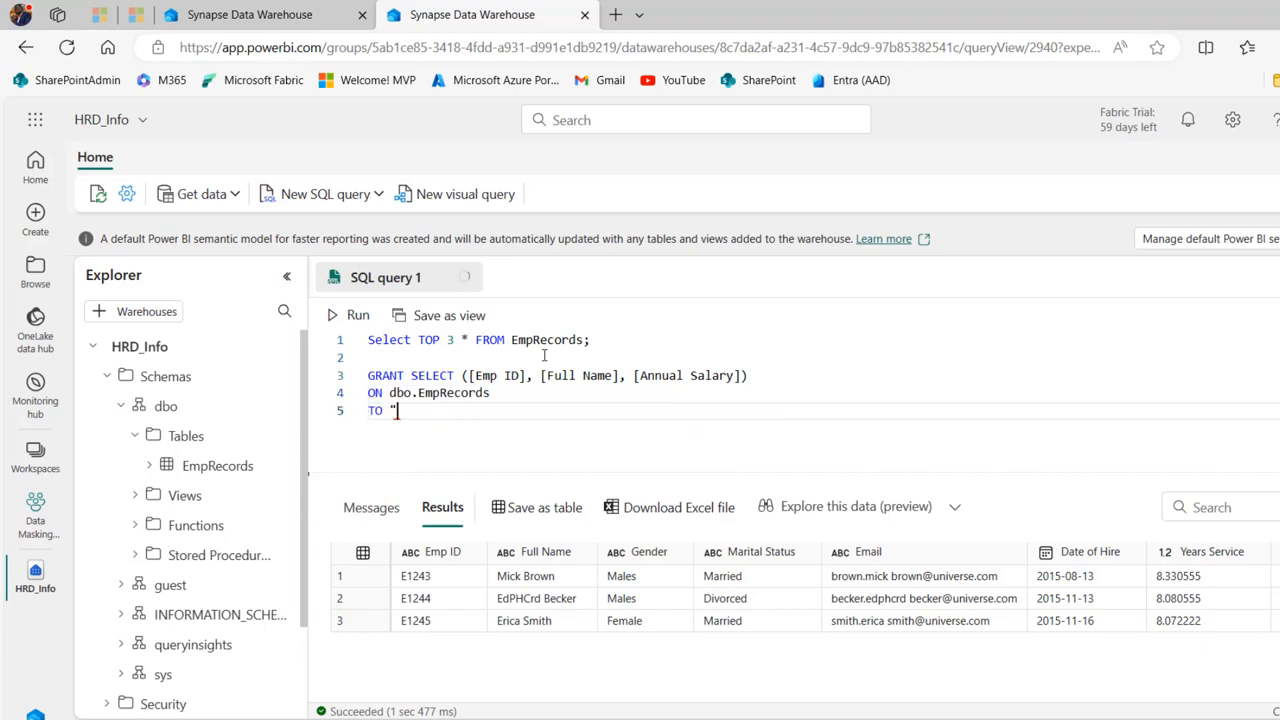
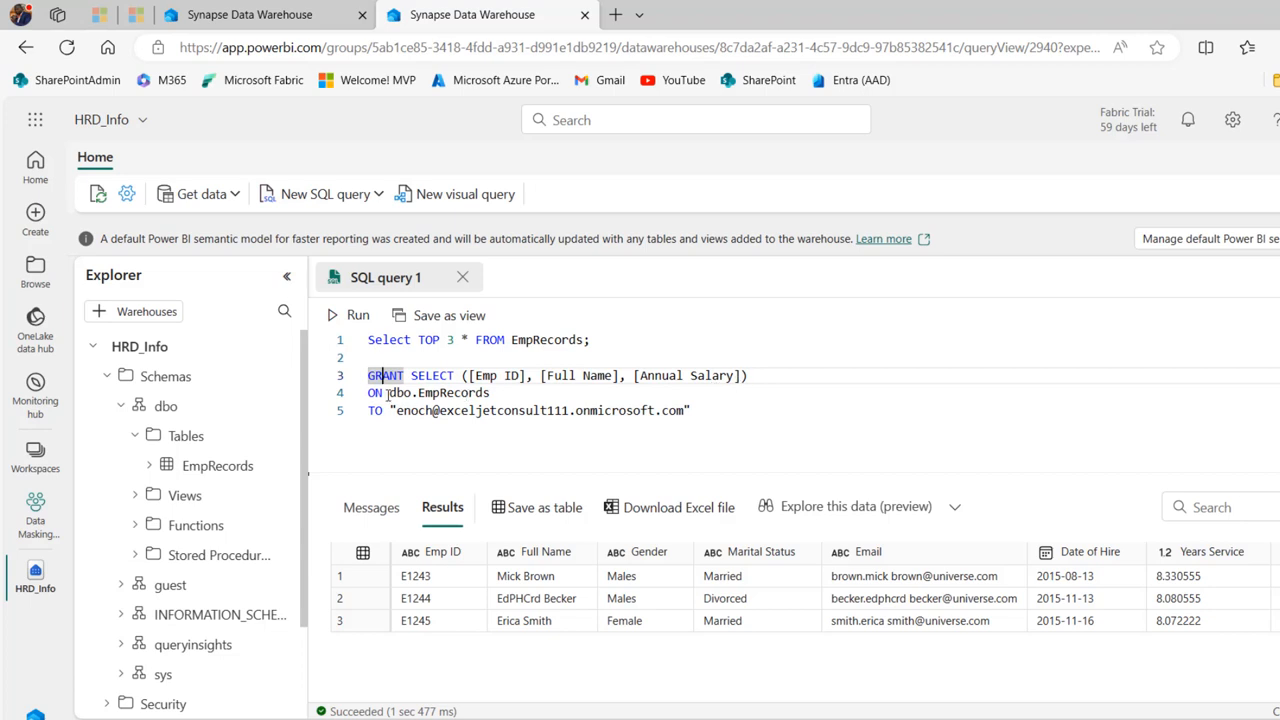
pyautogui.moveTo(430, 392)
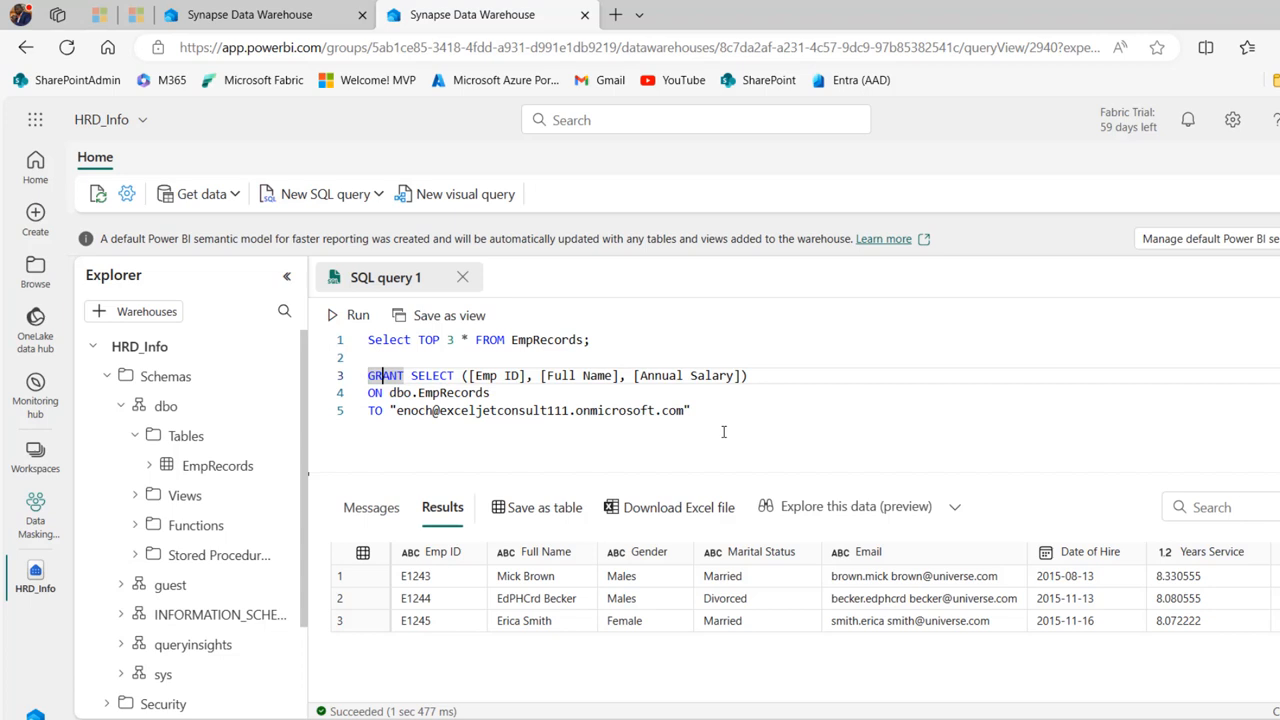
pyautogui.moveTo(368, 376); pyautogui.dragTo(690, 410)
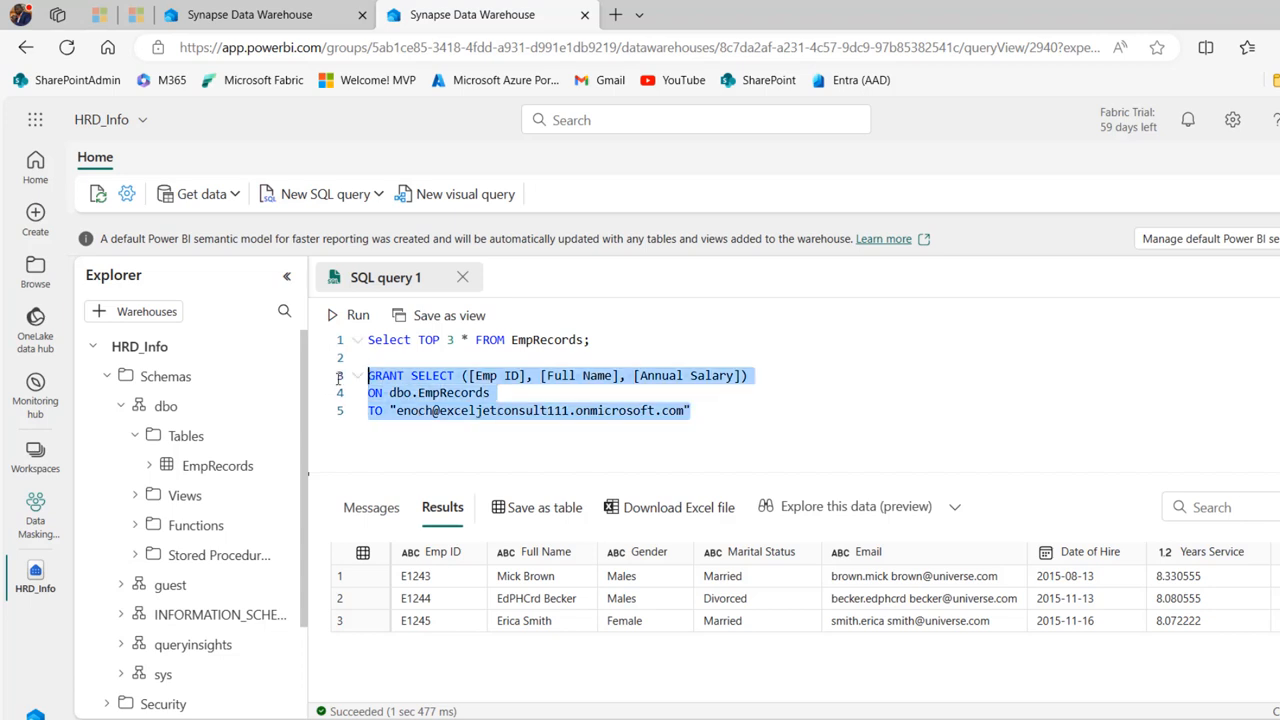
# Step: Run the highlighted GRANT and go back to the Data Masking workspace listing
pyautogui.click(348, 314)
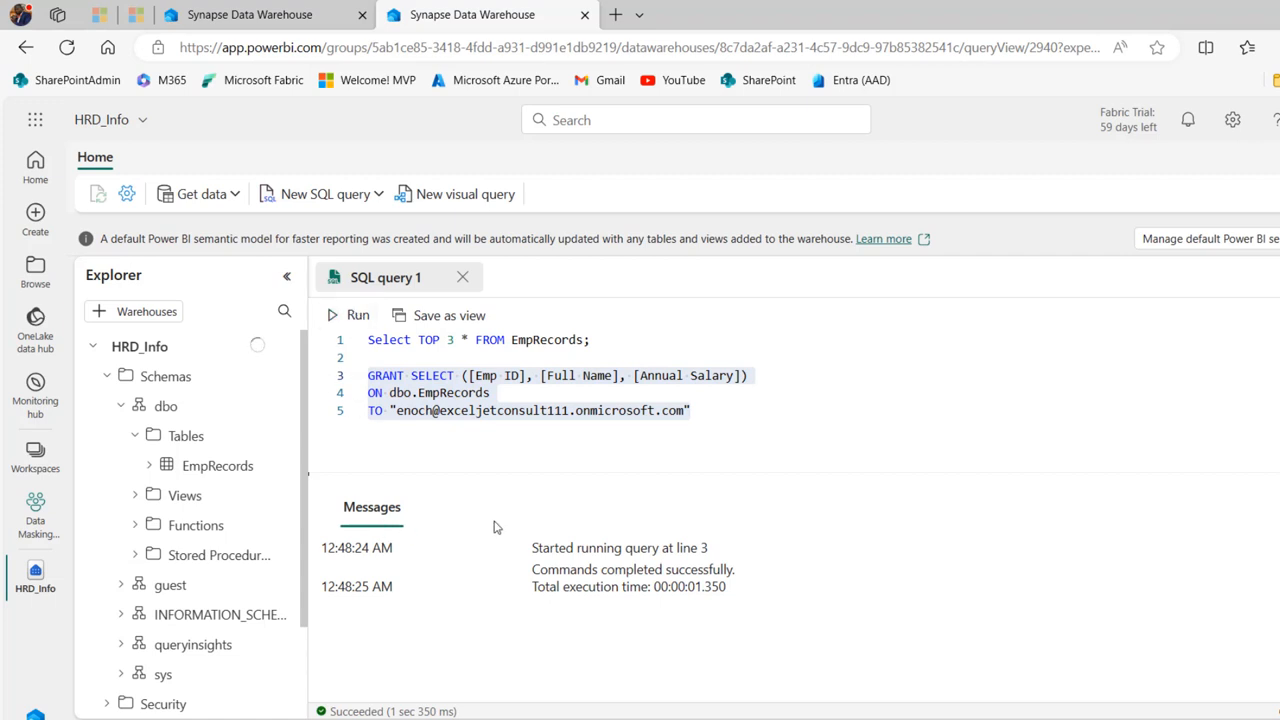
pyautogui.moveTo(716, 614)
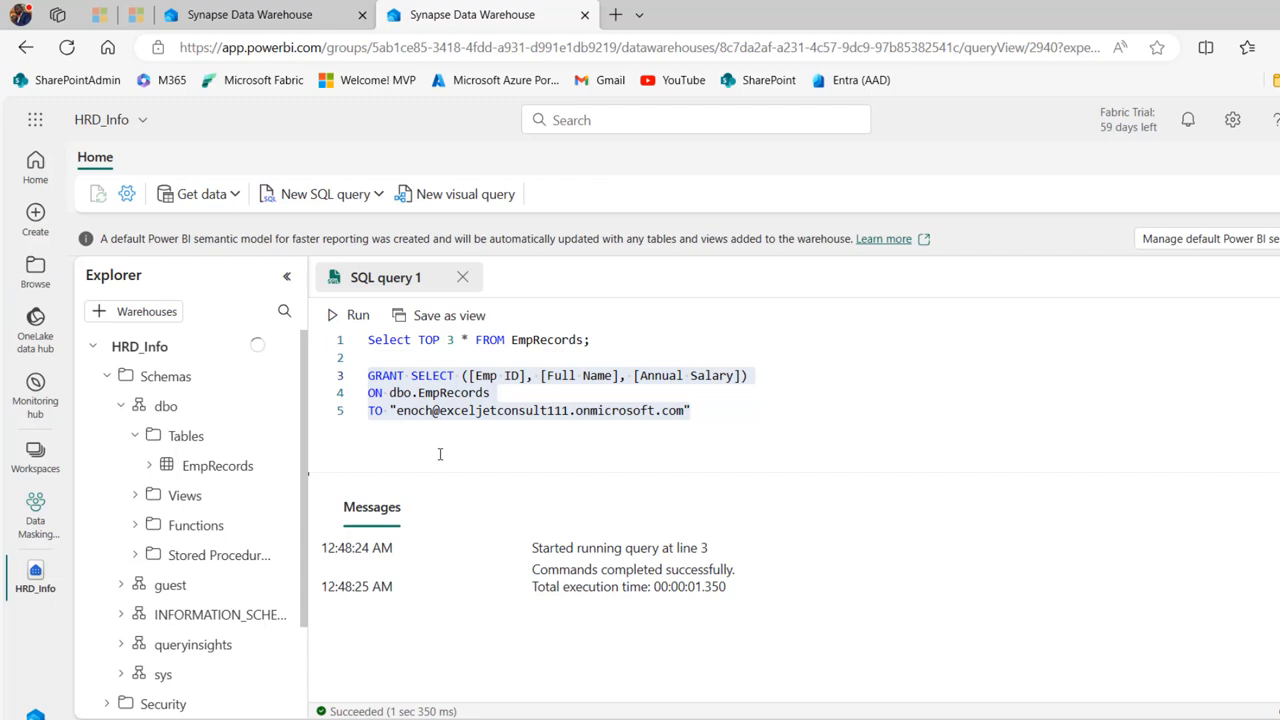
pyautogui.click(250, 14)
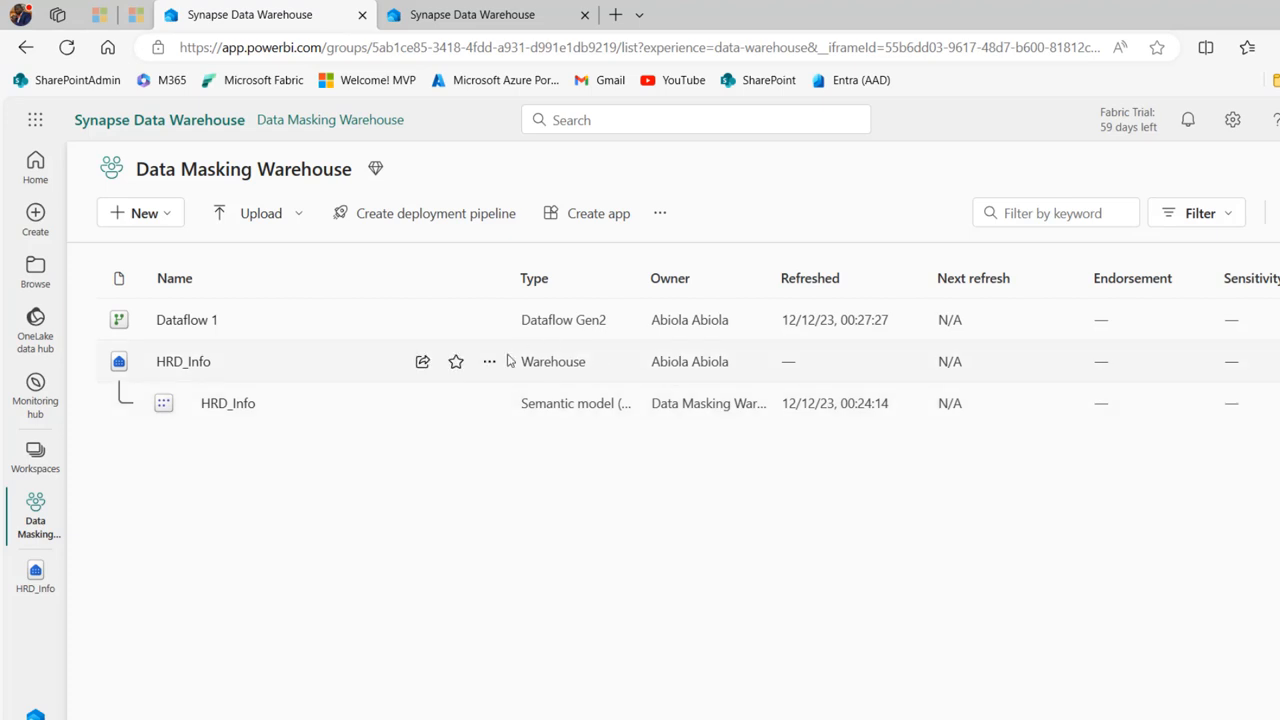
# Step: Share the HRD_Info warehouse with user 'eno...' with no extra permissions checked
pyautogui.click(488, 360)
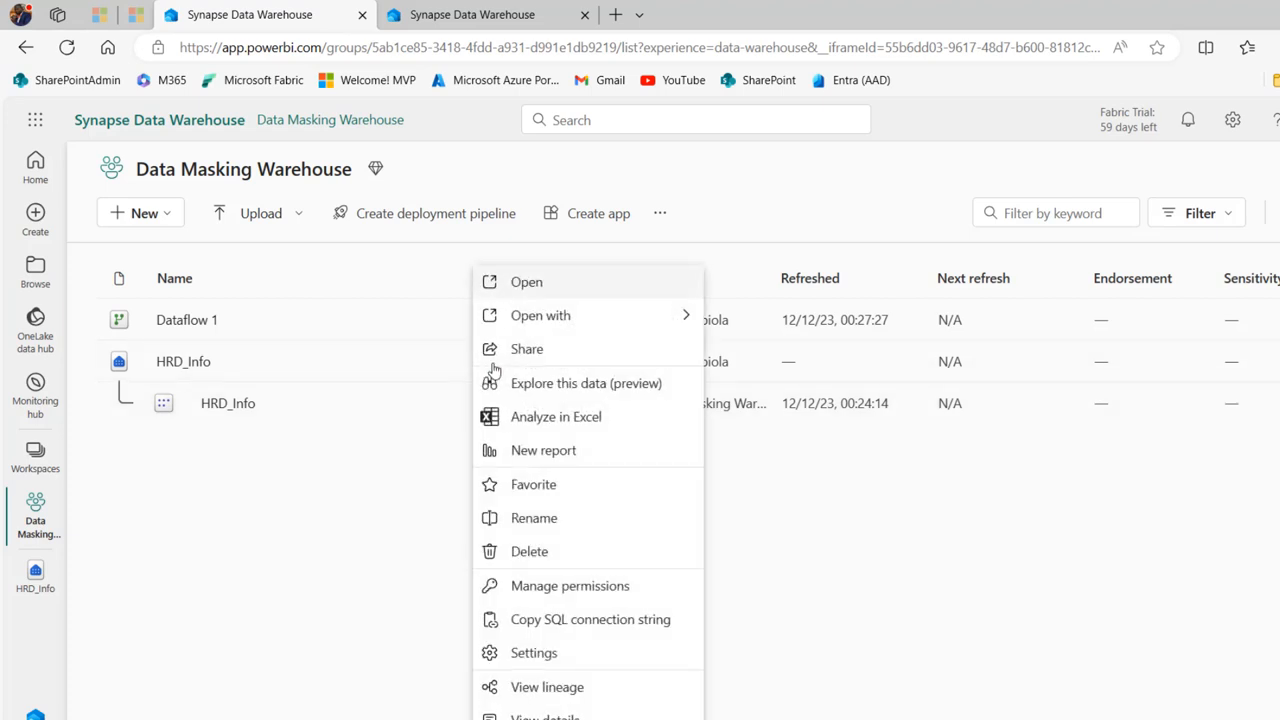
pyautogui.moveTo(556, 358)
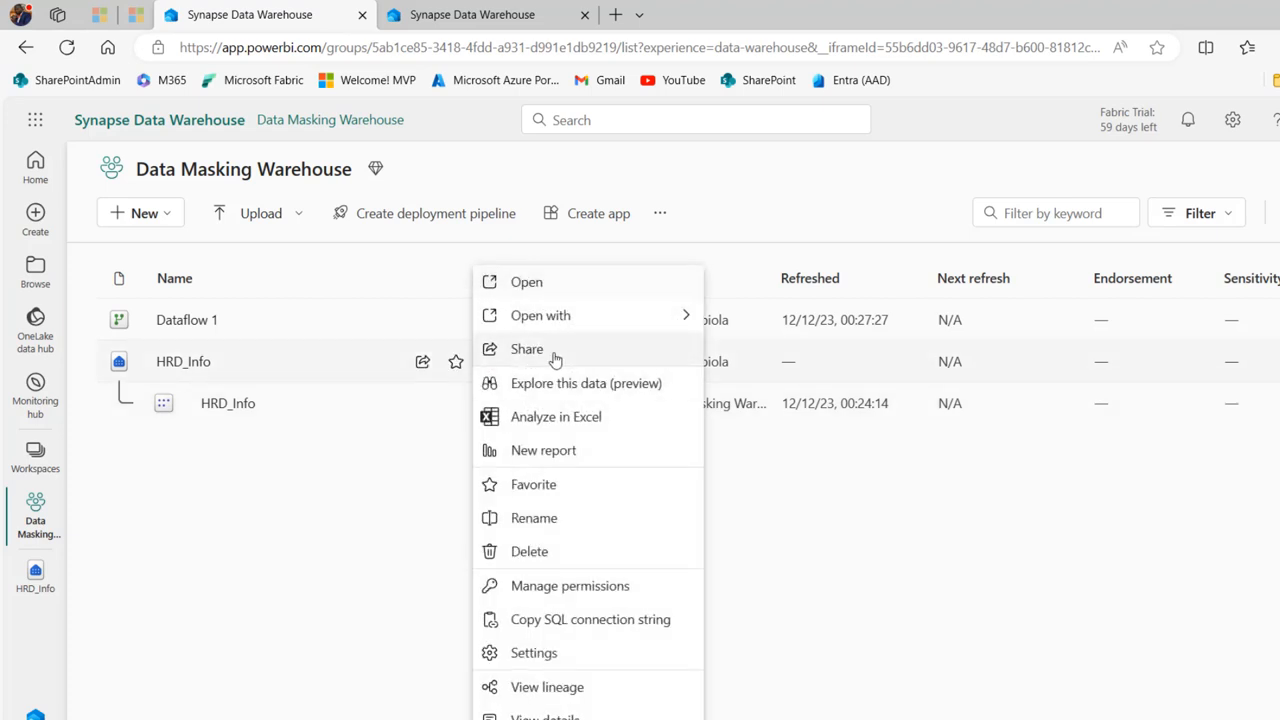
pyautogui.click(526, 348)
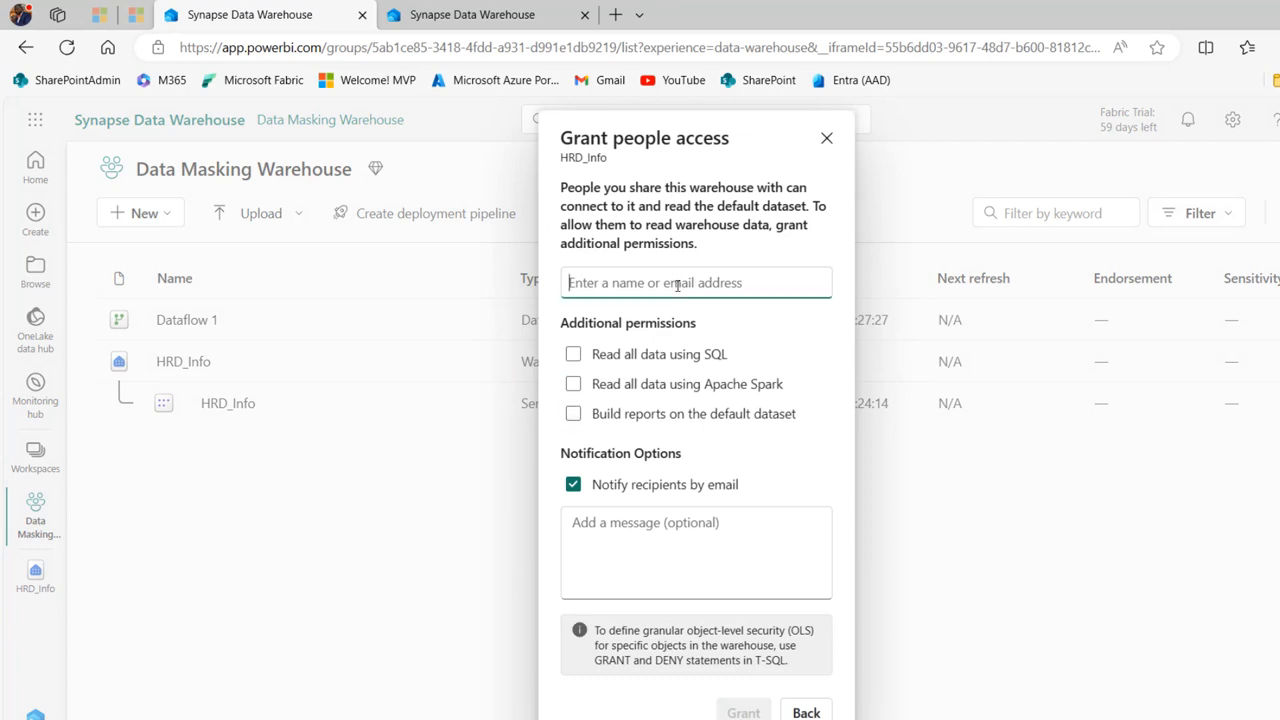
pyautogui.write('enoc')
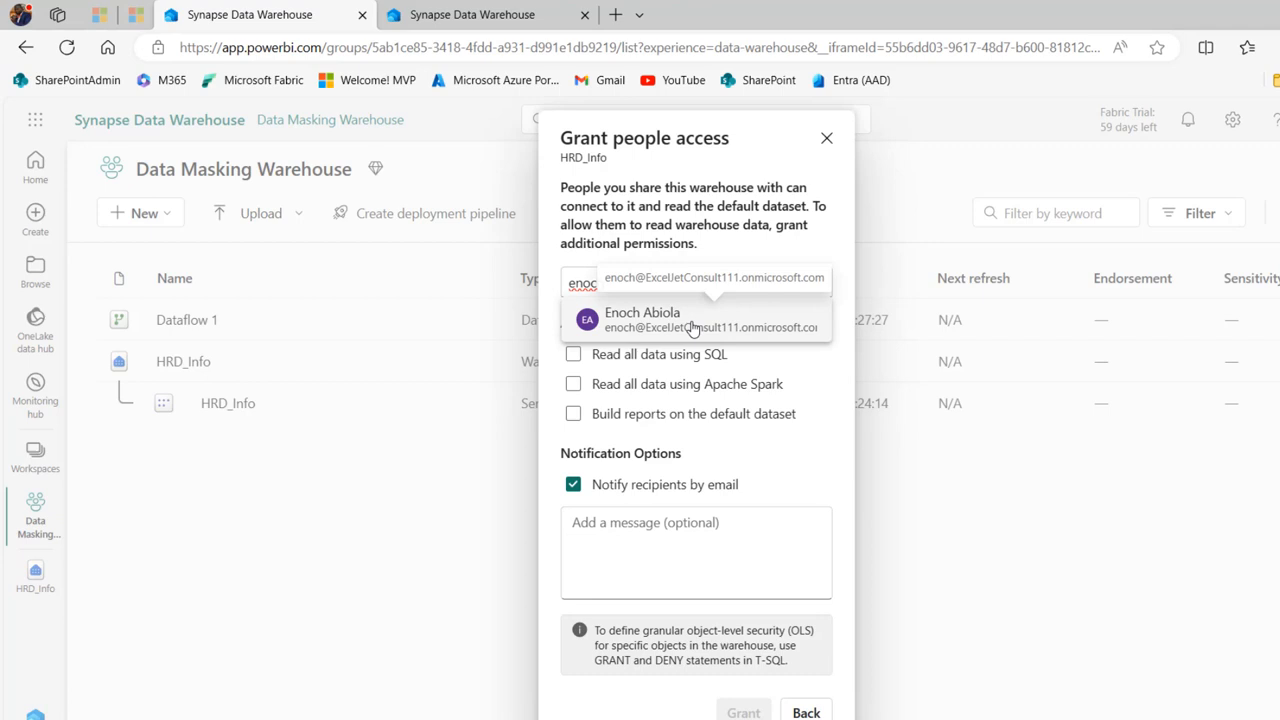
pyautogui.click(642, 320)
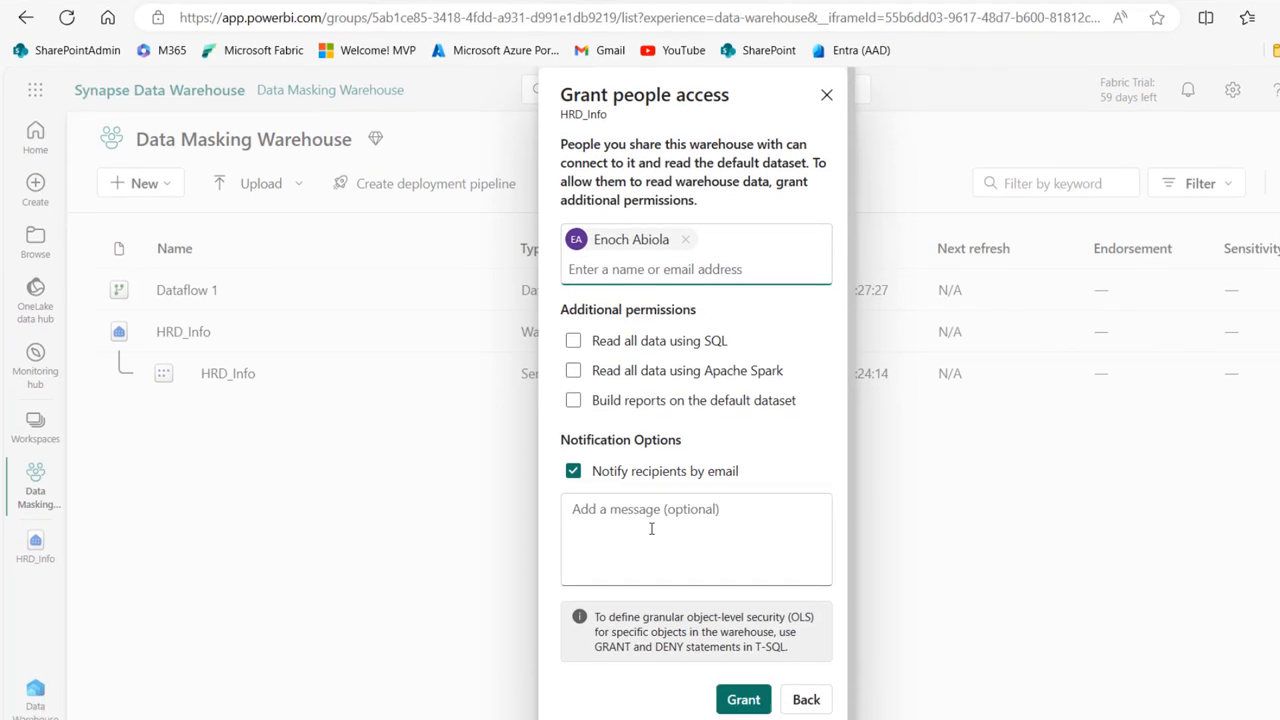
pyautogui.click(572, 472)
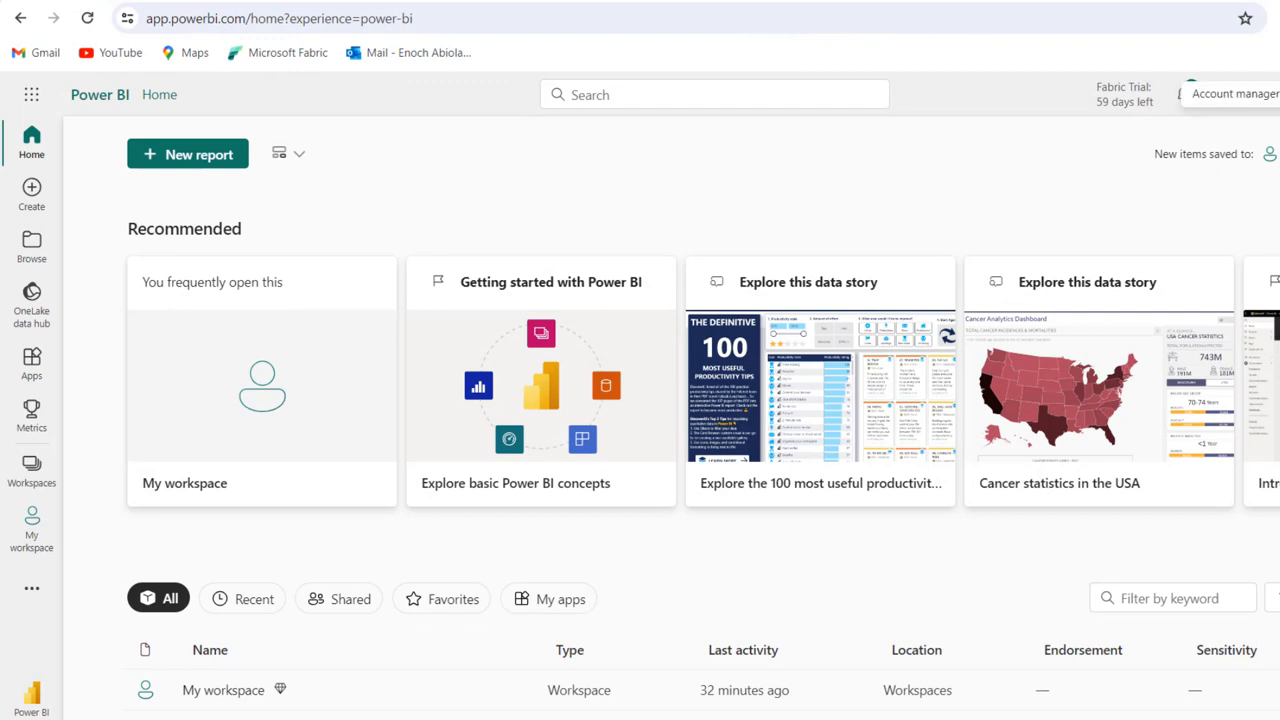
pyautogui.moveTo(96, 8)
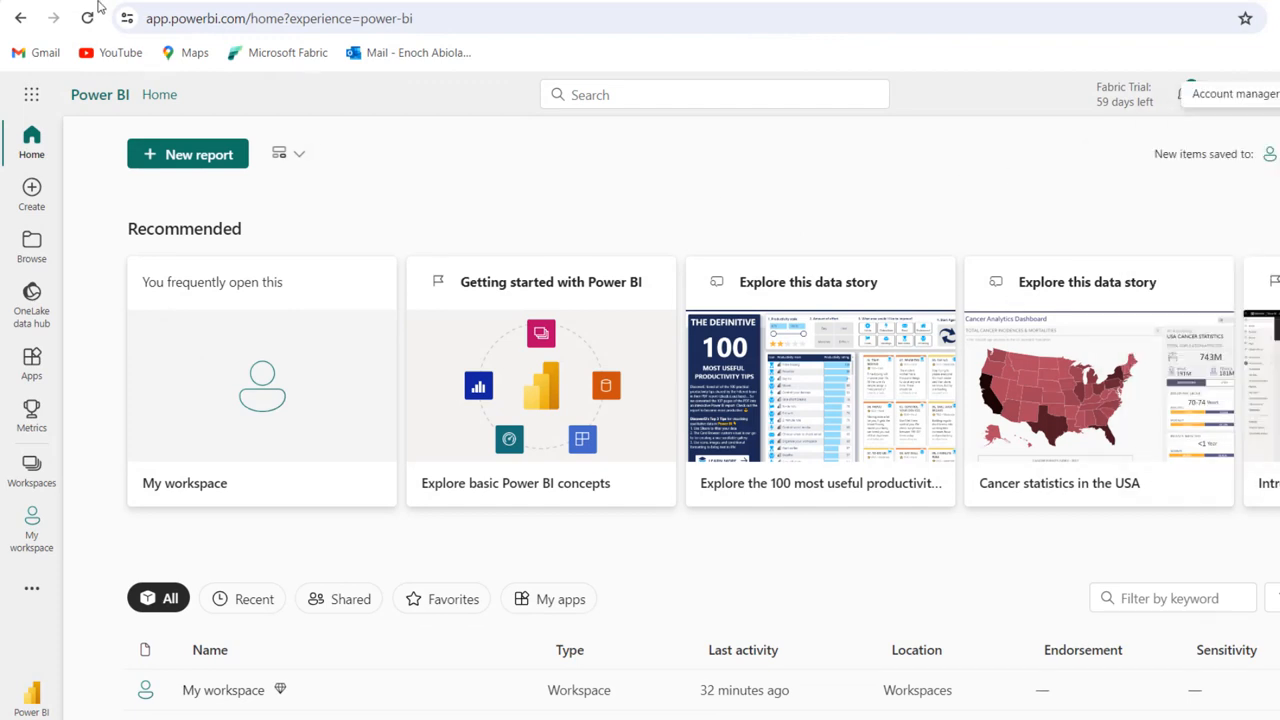
# Step: Refresh the second user's browser and start a new SQL query on HRD_Info
pyautogui.click(88, 20)
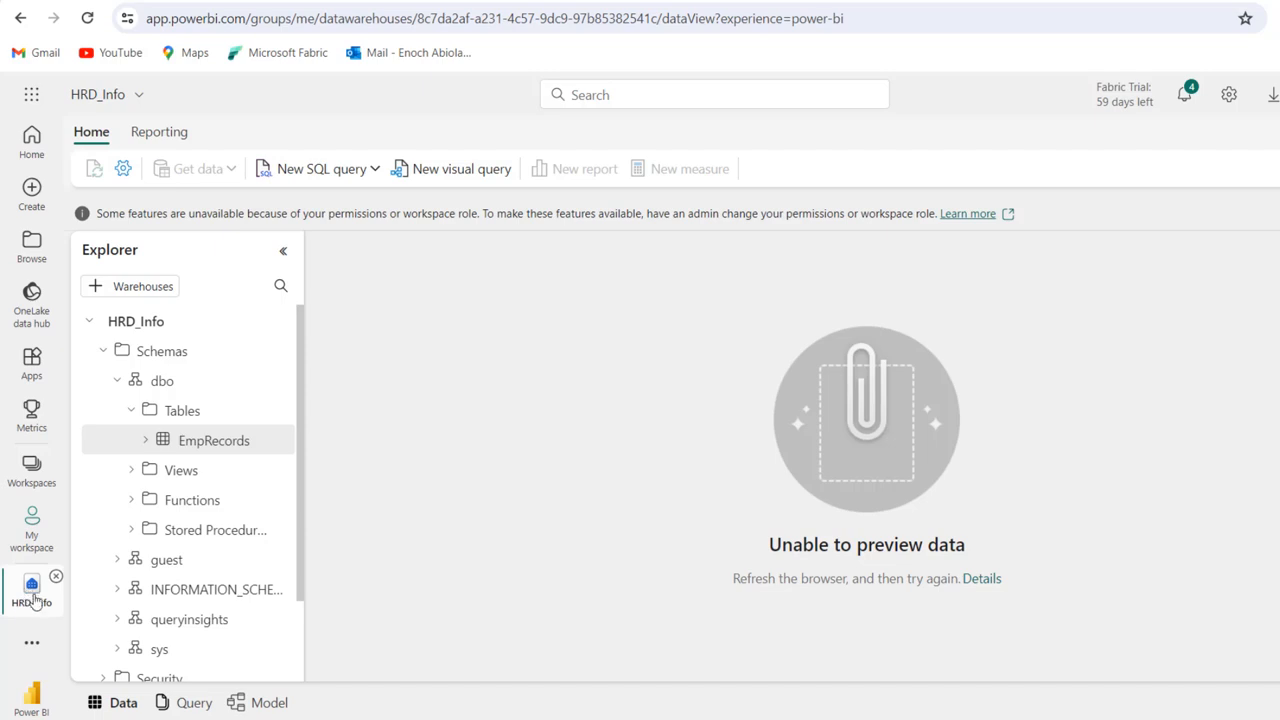
pyautogui.moveTo(208, 452)
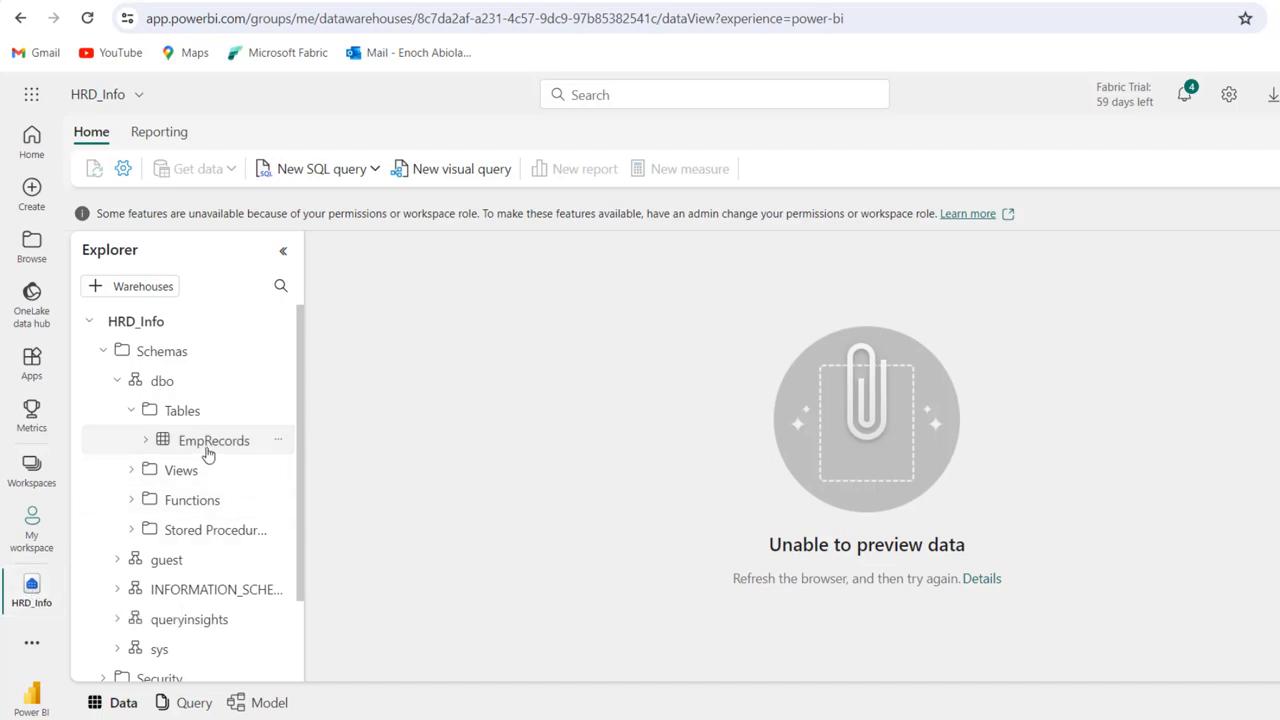
pyautogui.moveTo(214, 440)
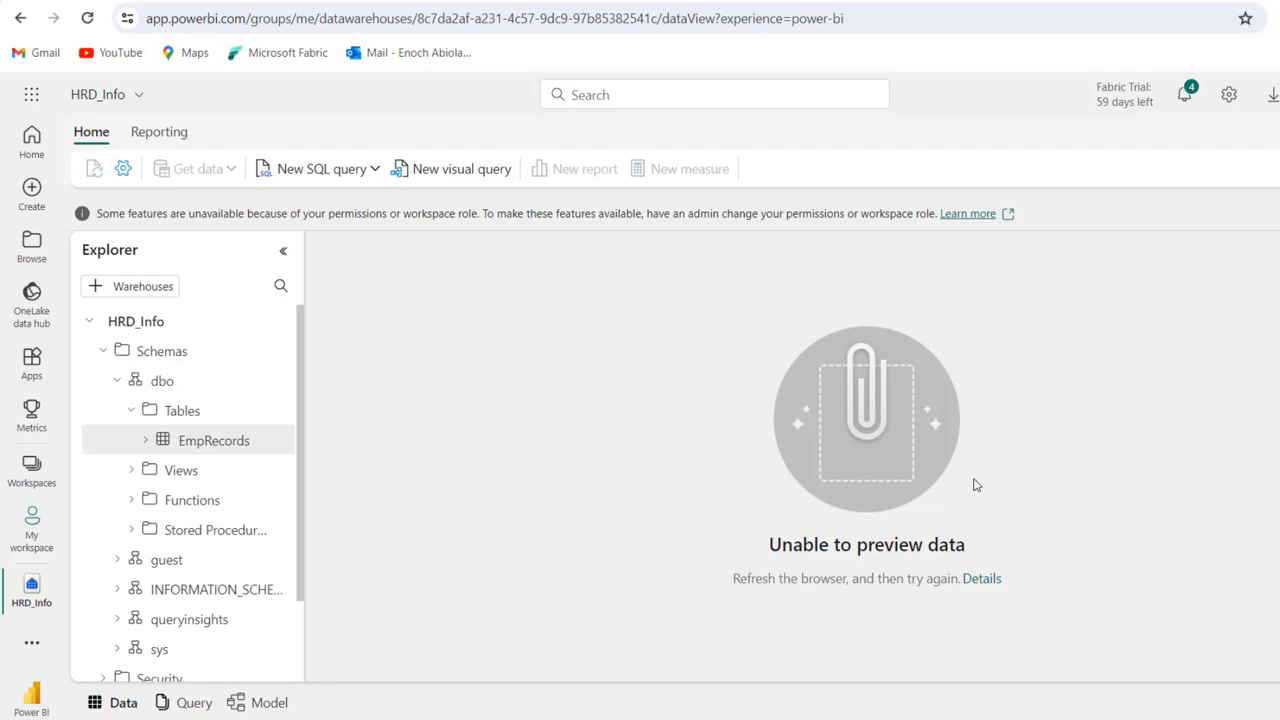
pyautogui.moveTo(352, 168)
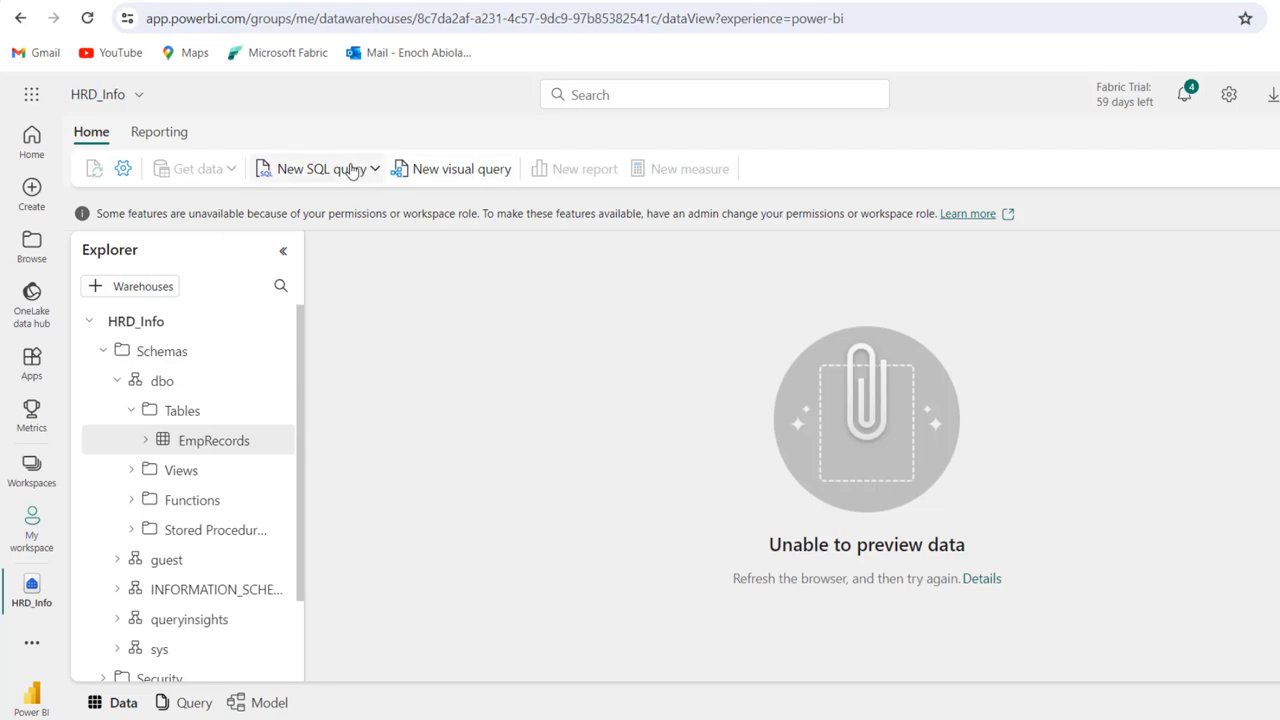
pyautogui.click(312, 168)
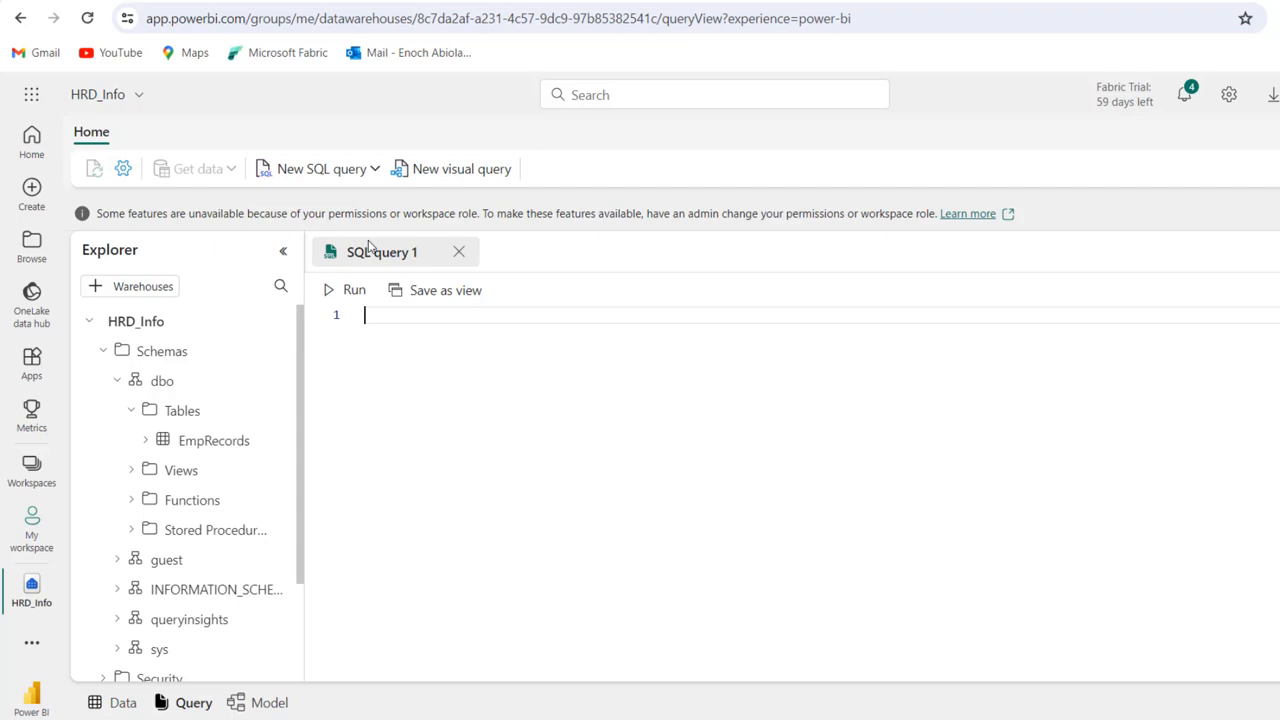
# Step: Run select * from EmpRecords as the second user, getting permission-denied column errors
pyautogui.write('select')
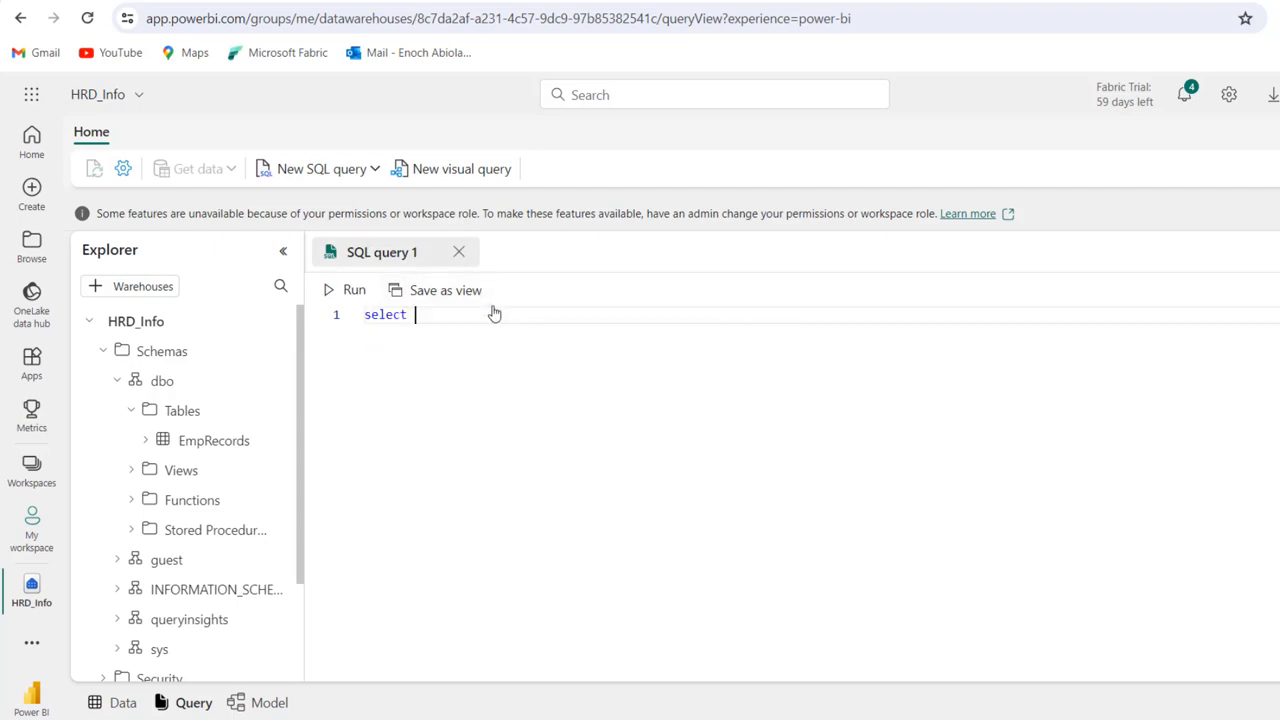
pyautogui.write('* from EmpRecords')
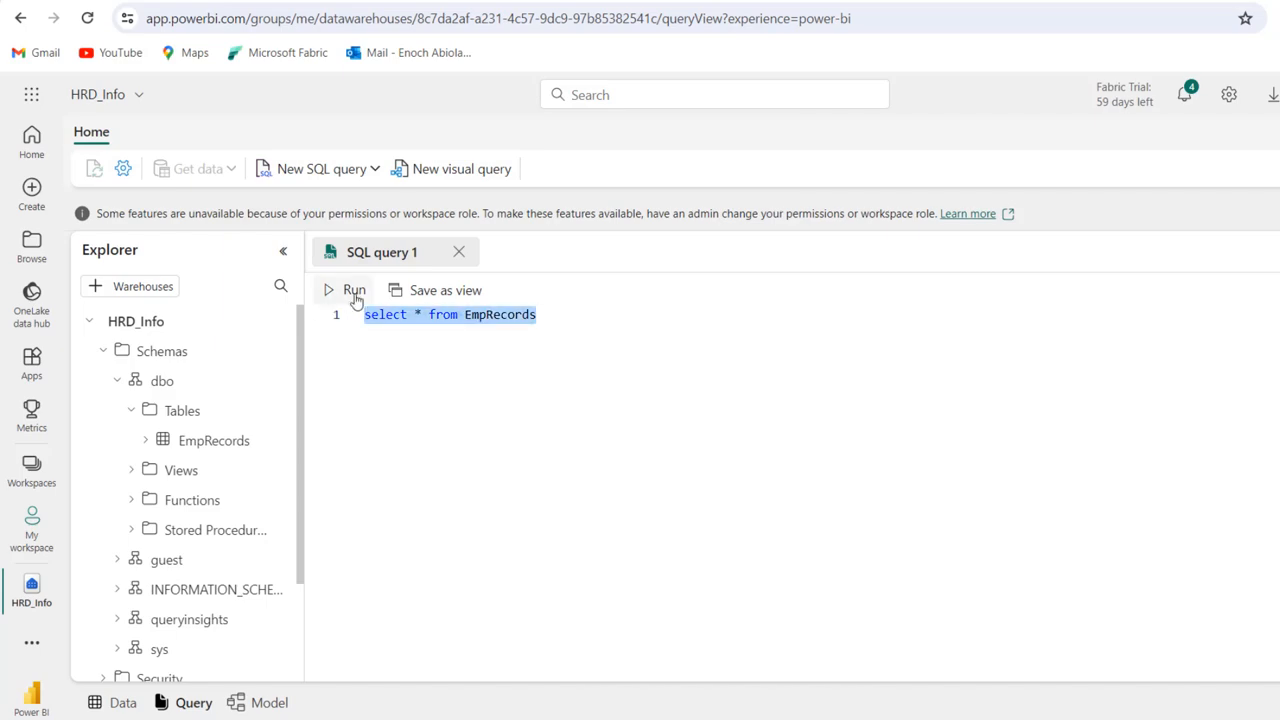
pyautogui.click(328, 290)
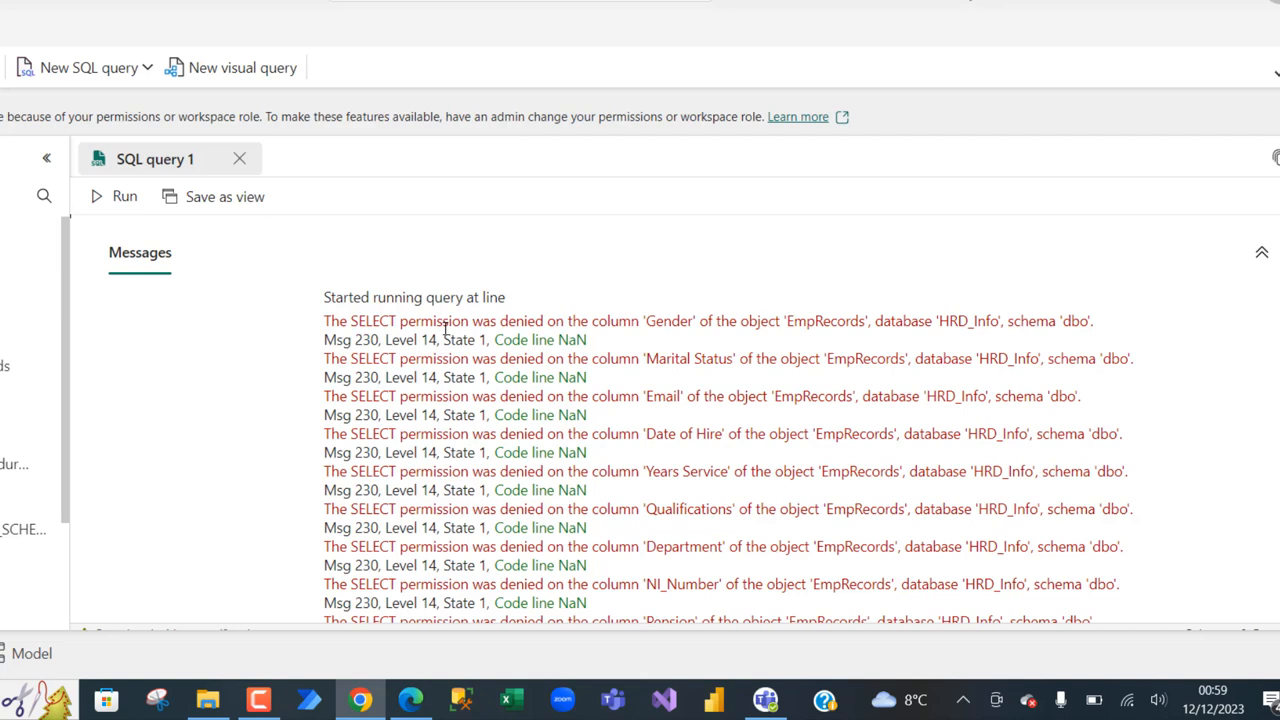
pyautogui.moveTo(576, 290)
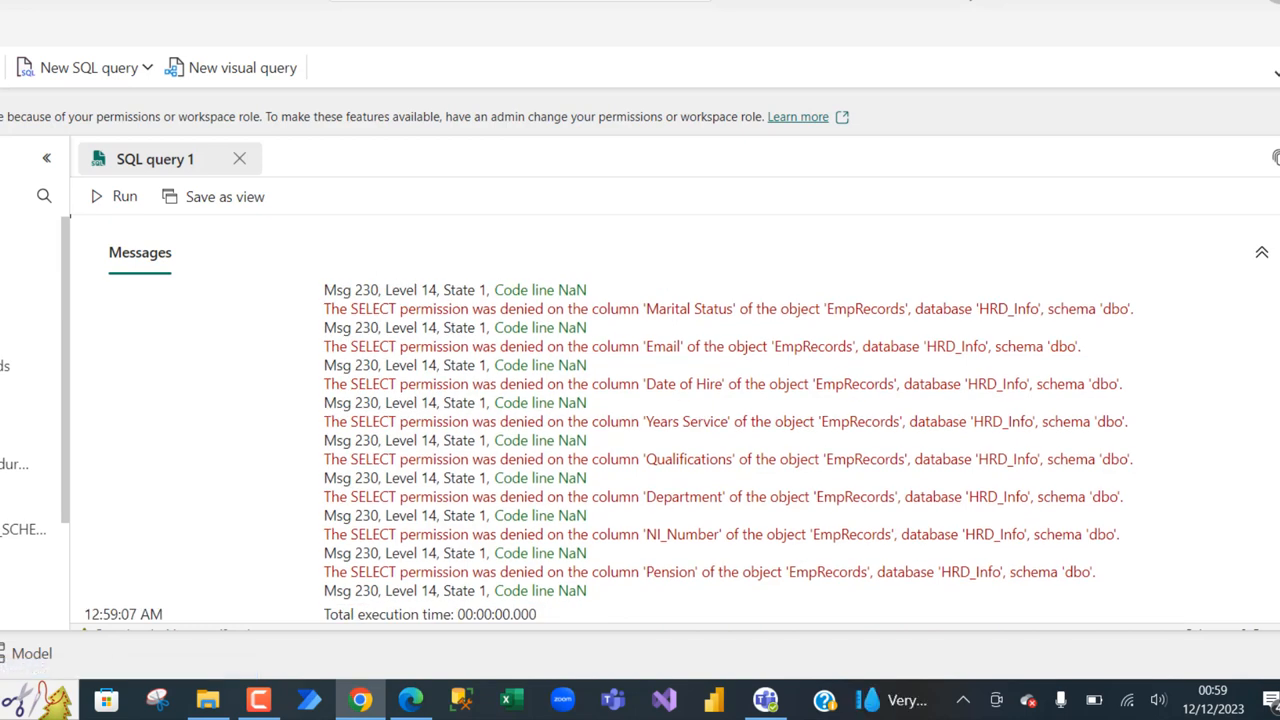
pyautogui.moveTo(1148, 396)
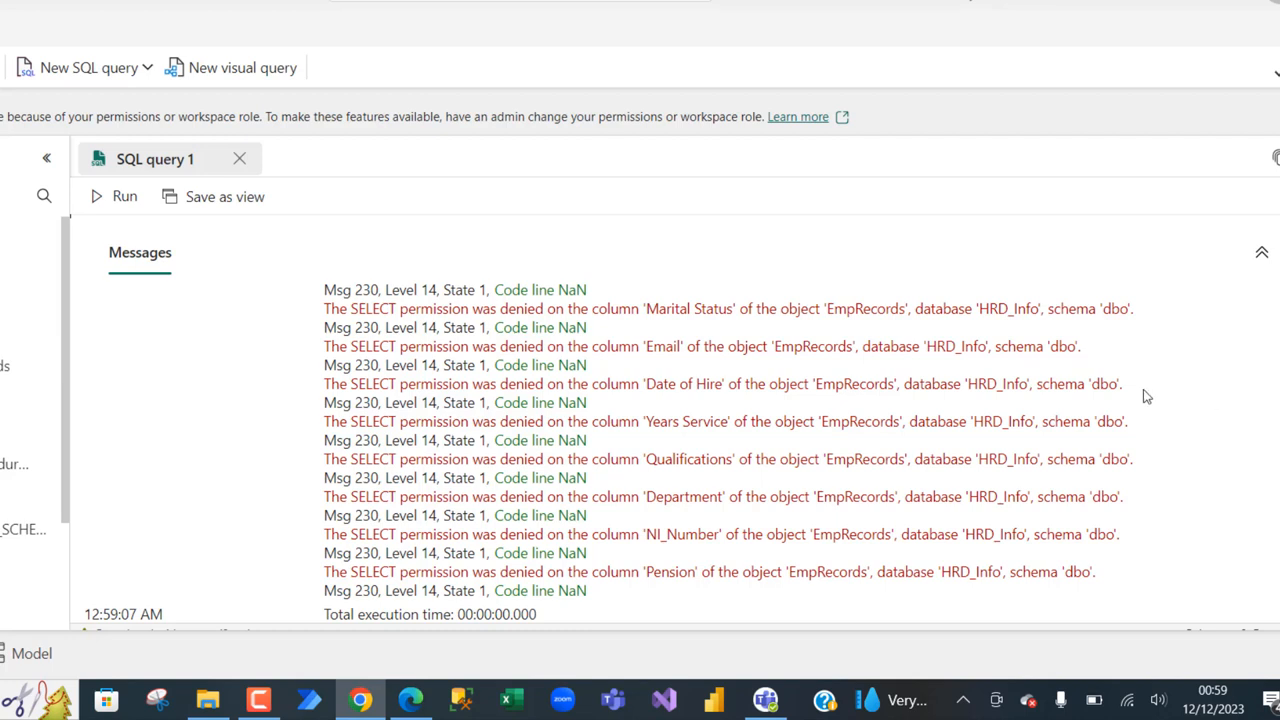
pyautogui.moveTo(716, 268)
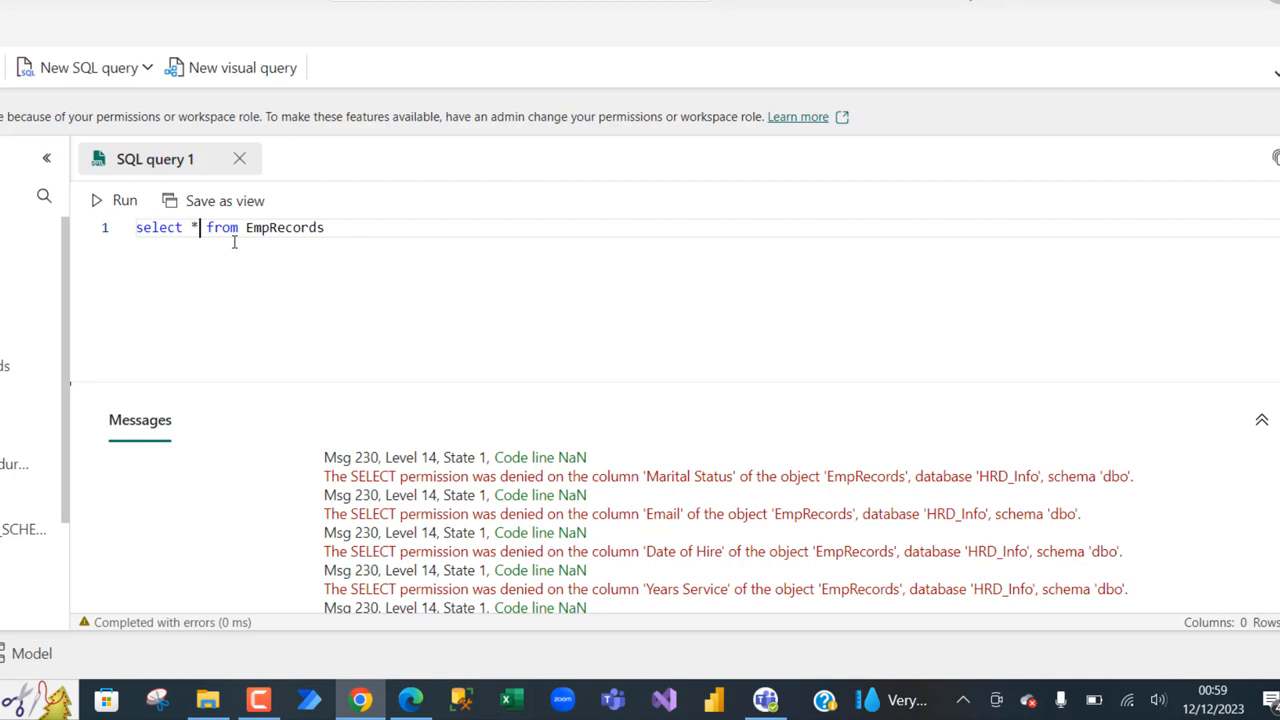
# Step: Replace * with [Emp ID], [Full Name], [Annual Salary] and switch to the admin's query window
pyautogui.press('Backspace')
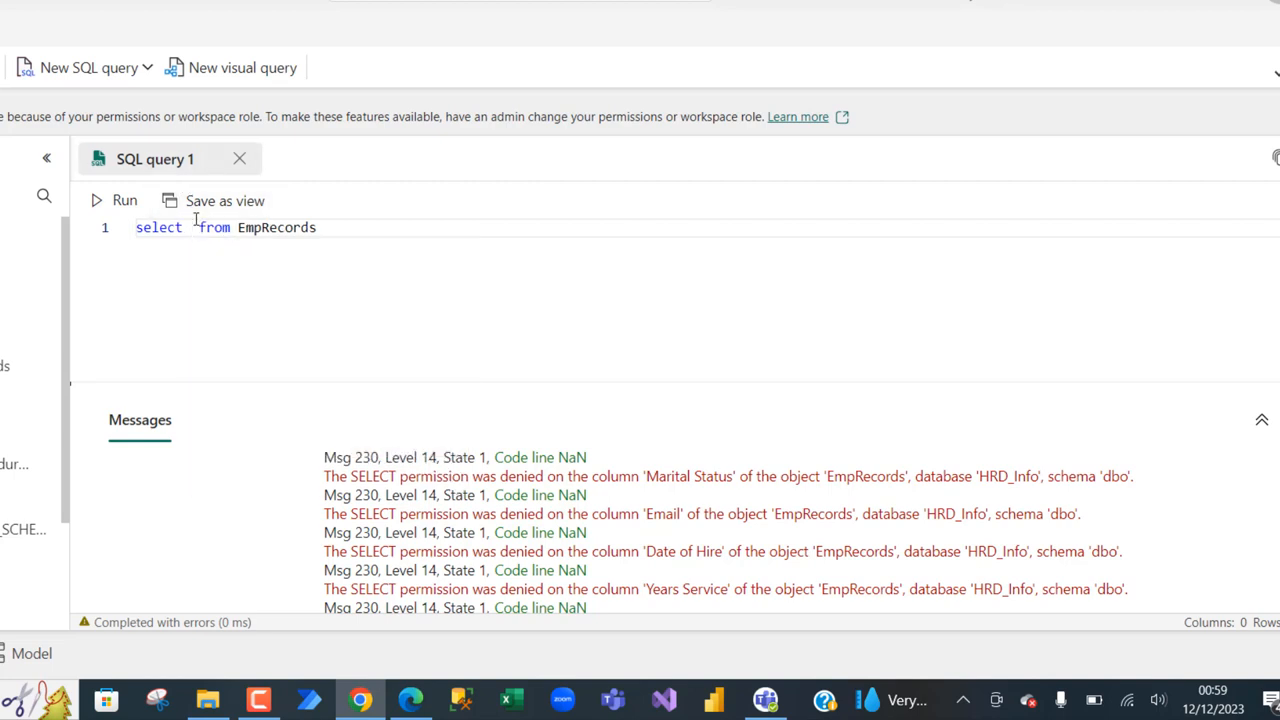
pyautogui.write('Emp')
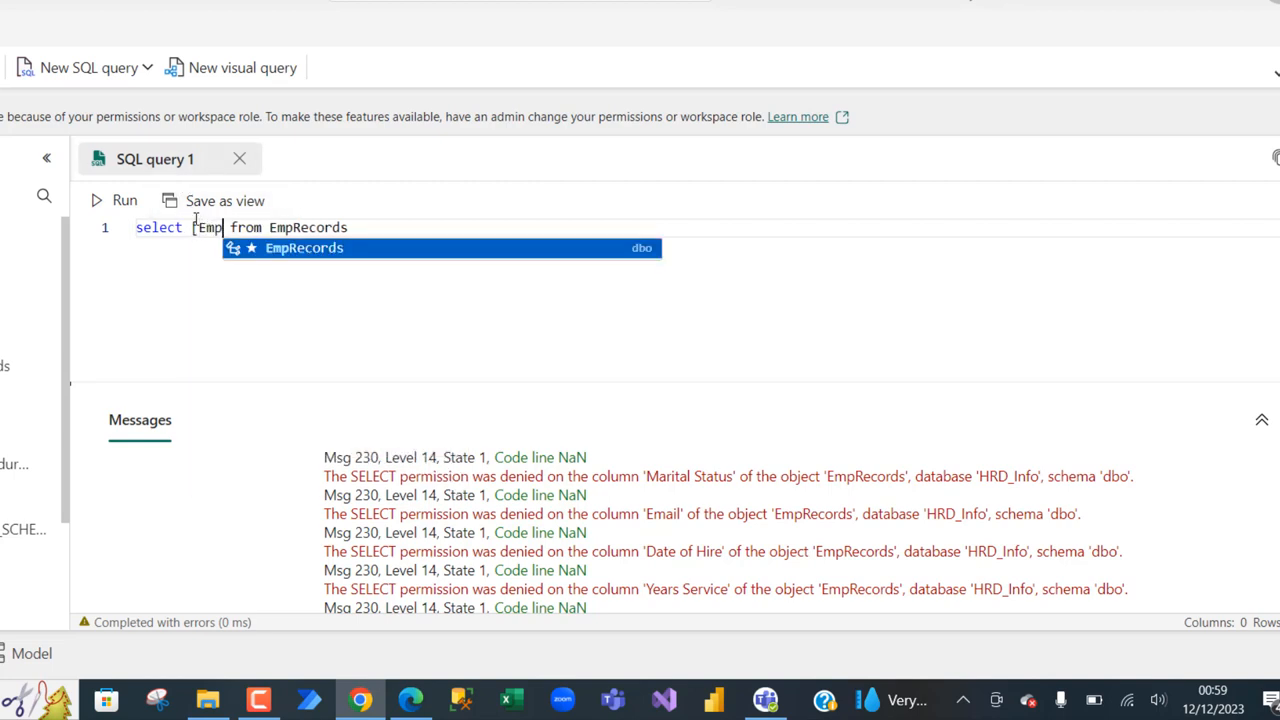
pyautogui.write('ID],')
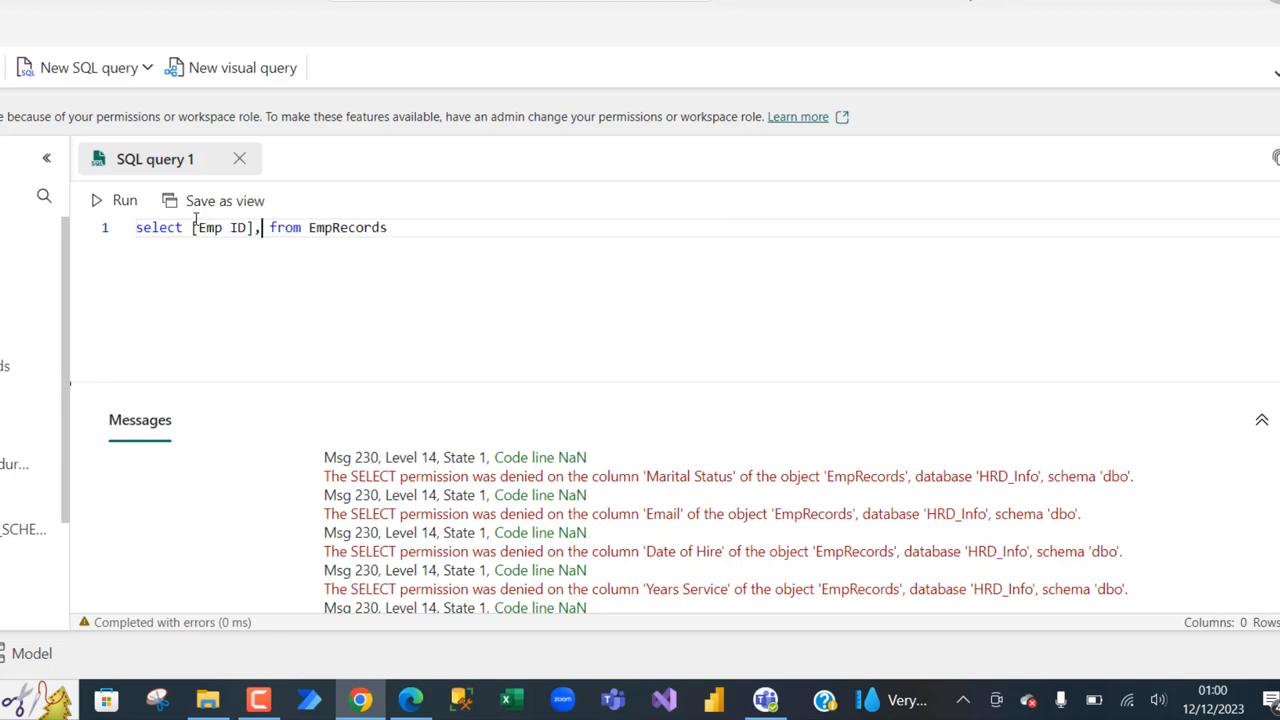
pyautogui.write('[')
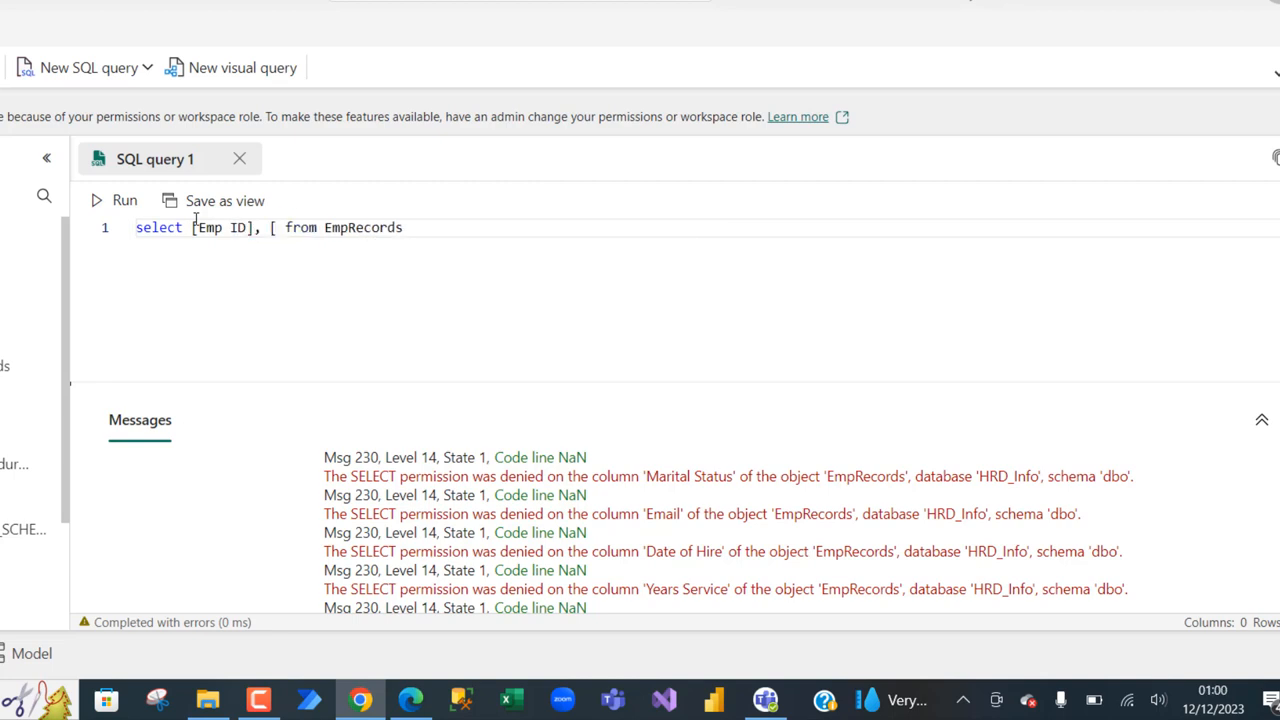
pyautogui.write(']')
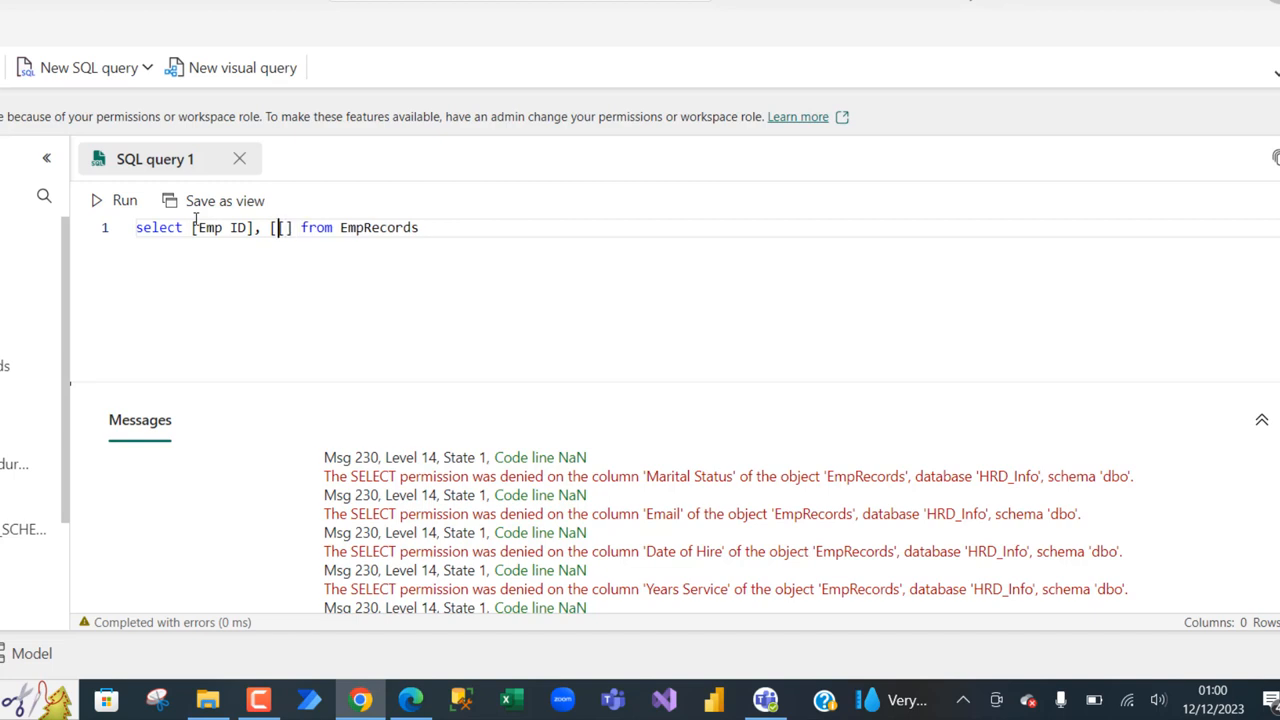
pyautogui.write('Full Name')
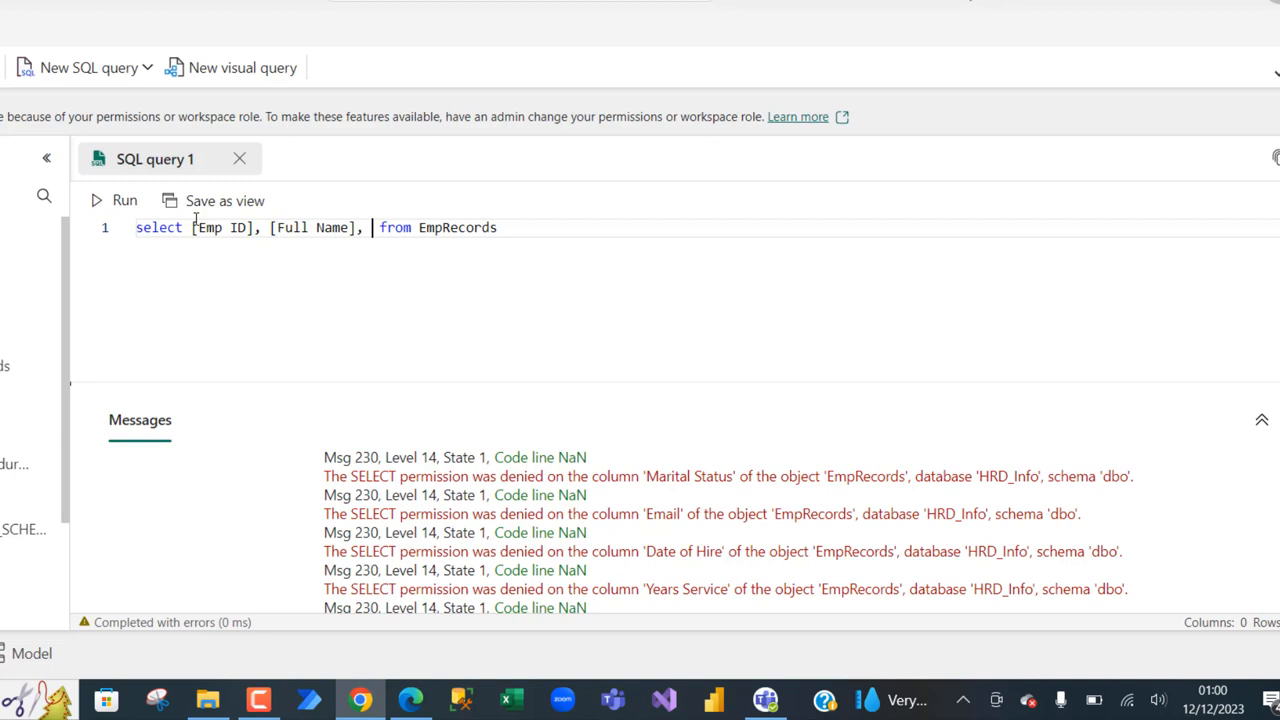
pyautogui.write('[An]')
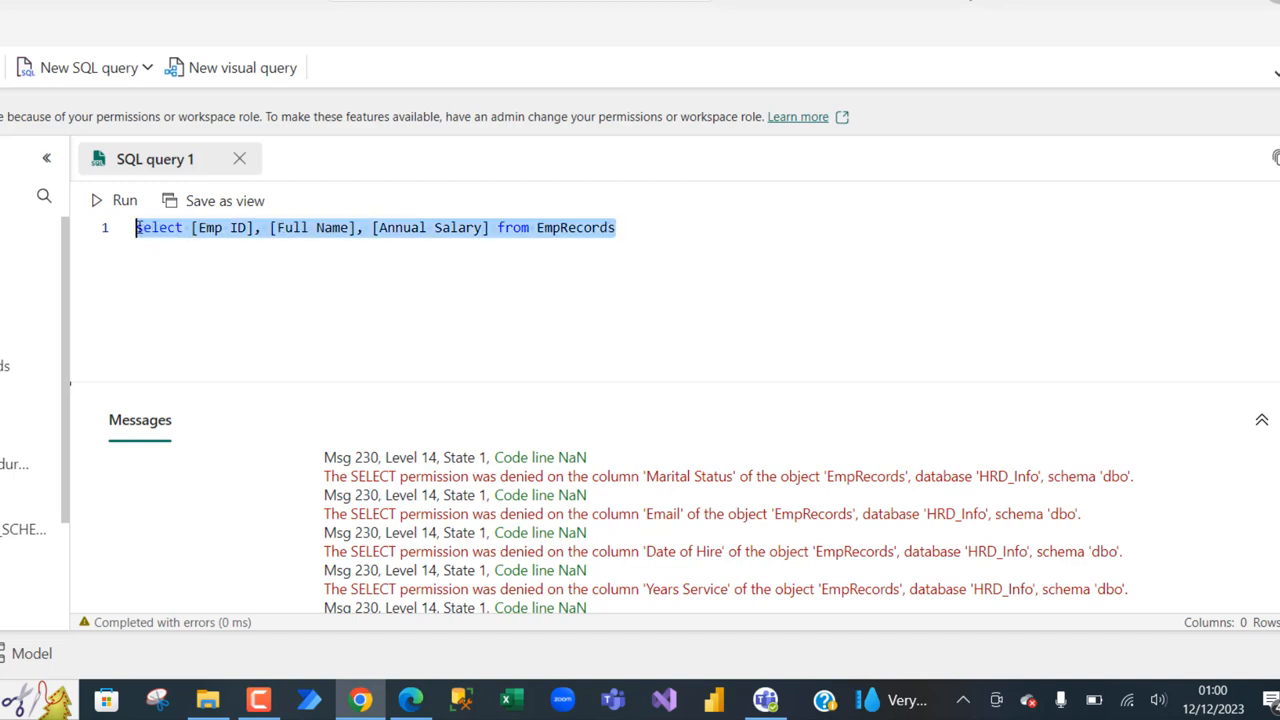
pyautogui.click(114, 200)
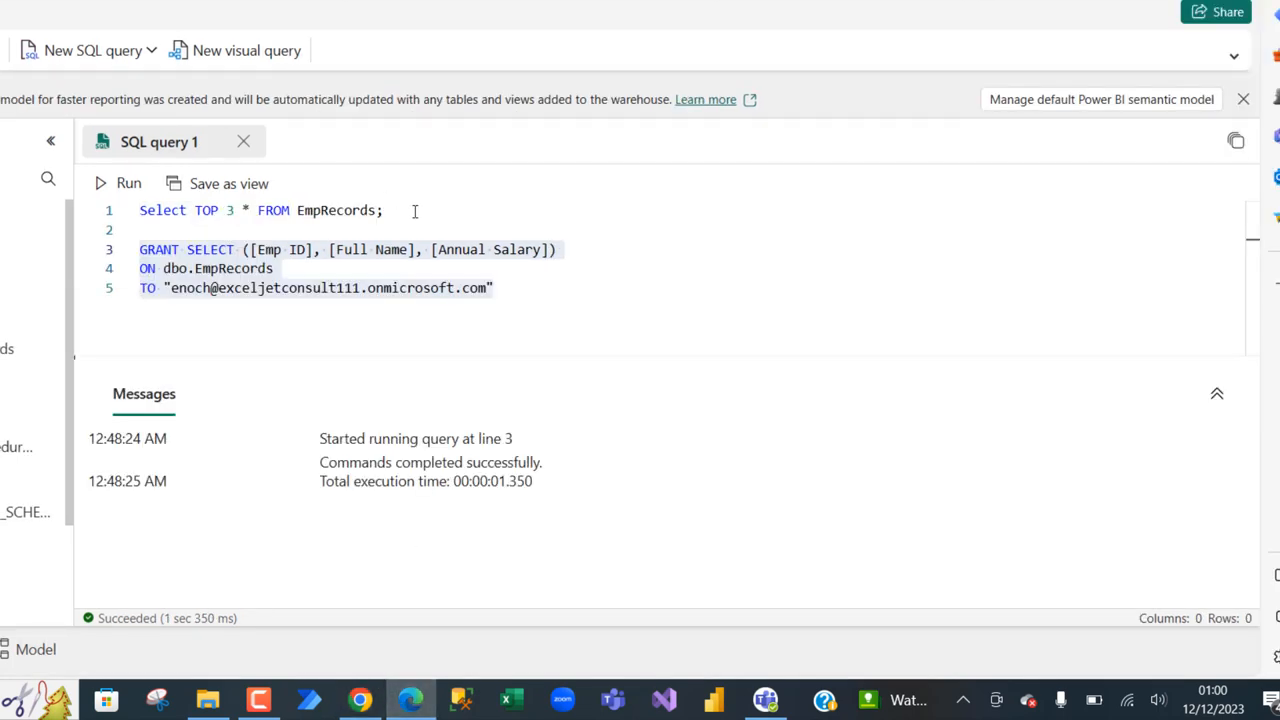
# Step: Duplicate the GRANT block below and change its column list to (Pension)
pyautogui.click(560, 292)
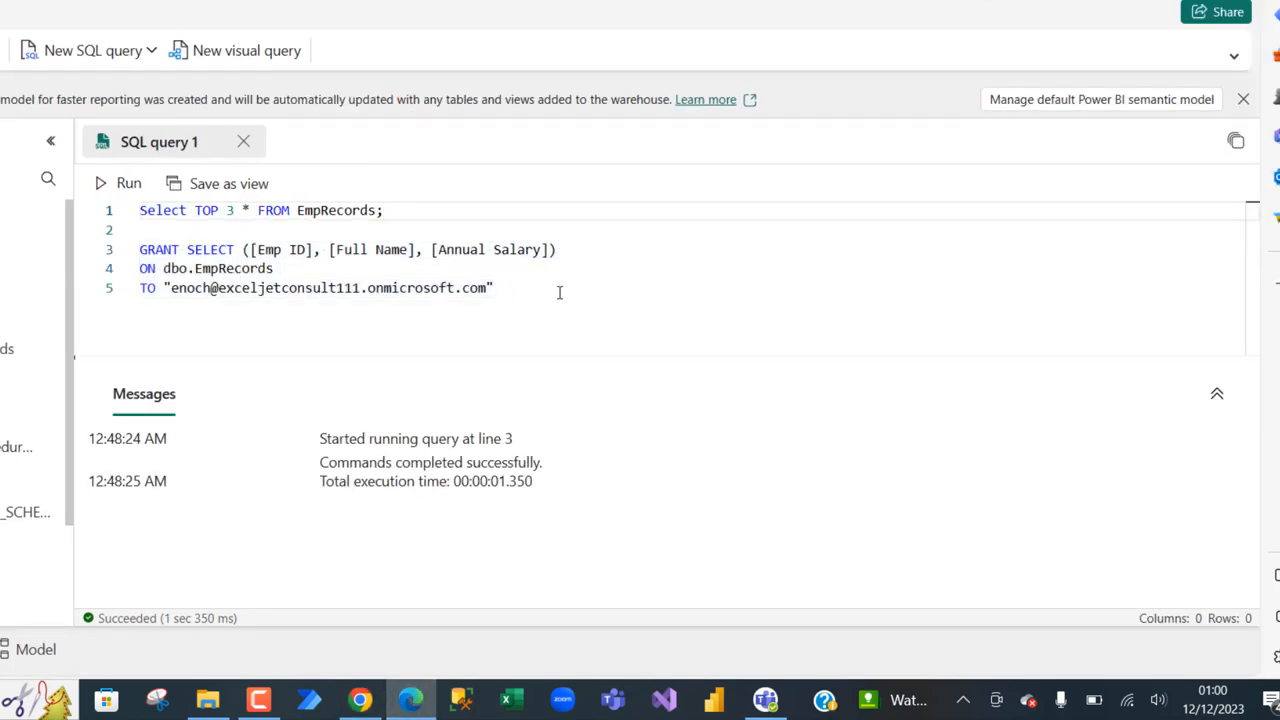
pyautogui.moveTo(140, 230); pyautogui.dragTo(492, 288)
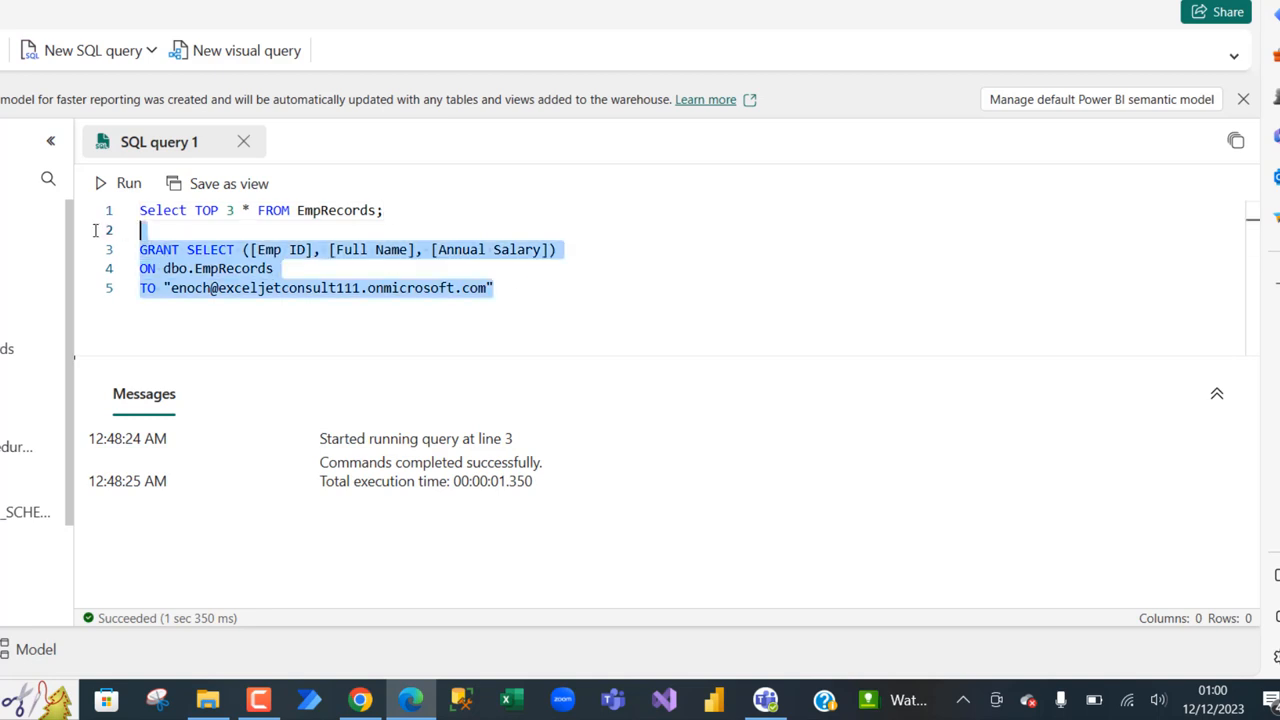
pyautogui.click(190, 336)
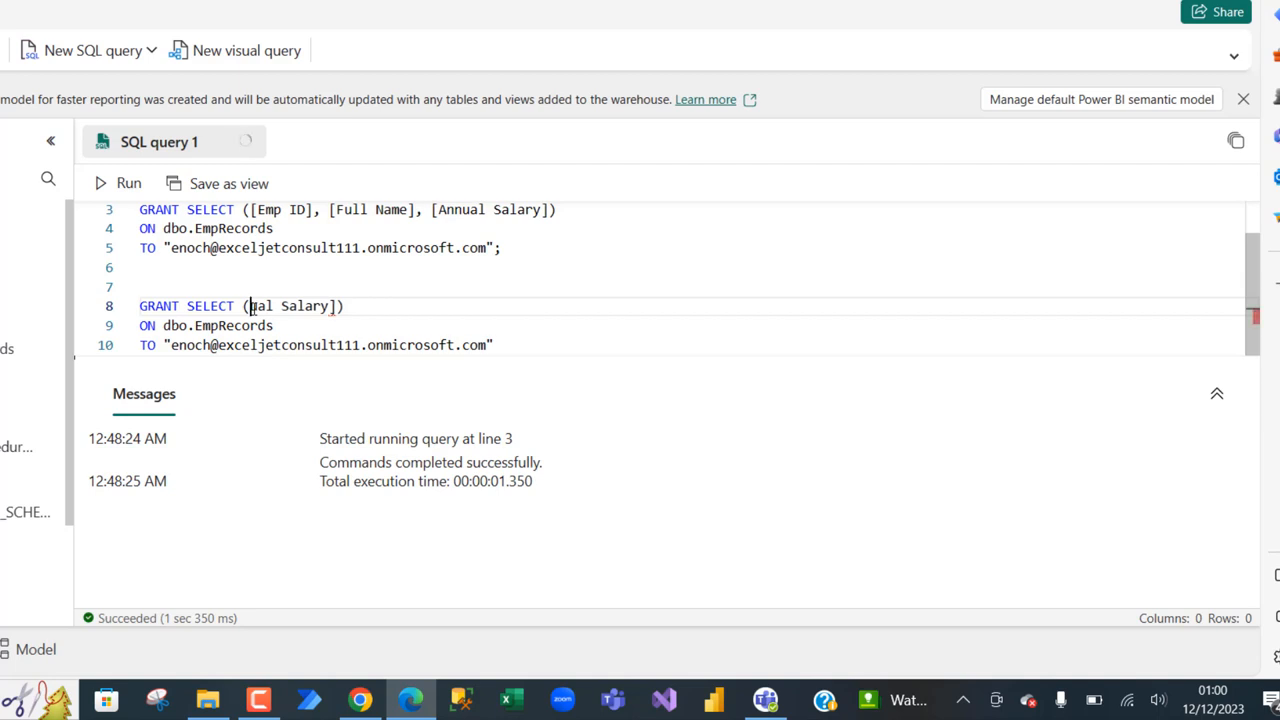
pyautogui.press('Delete')
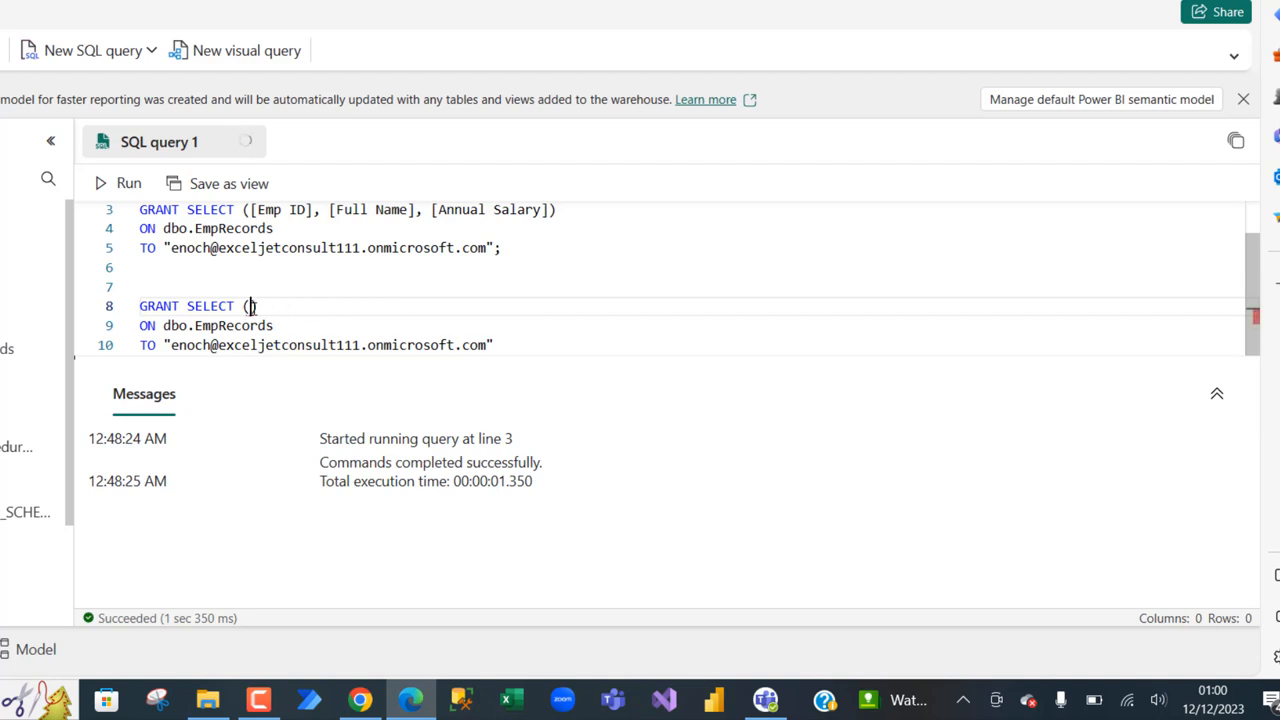
pyautogui.write('Pension')
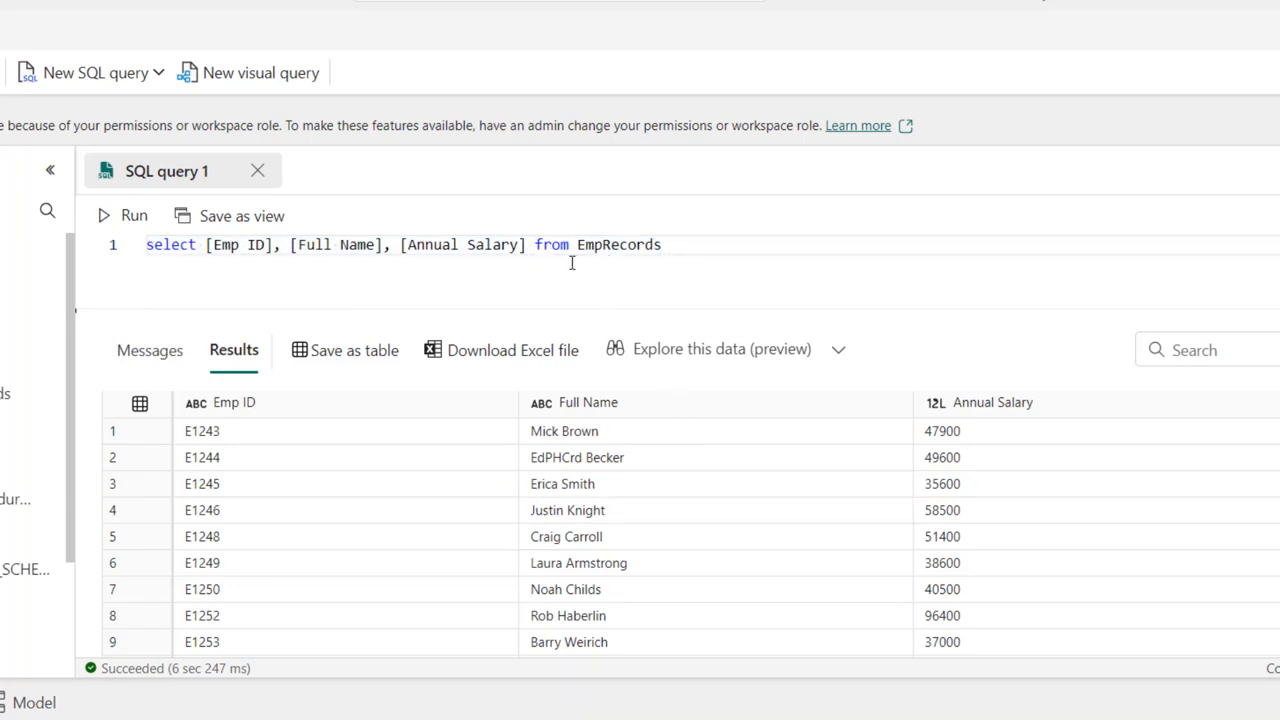
# Step: Append ', Pension' to the user's query and run it, hitting a permission-denied error
pyautogui.write(', Pension')
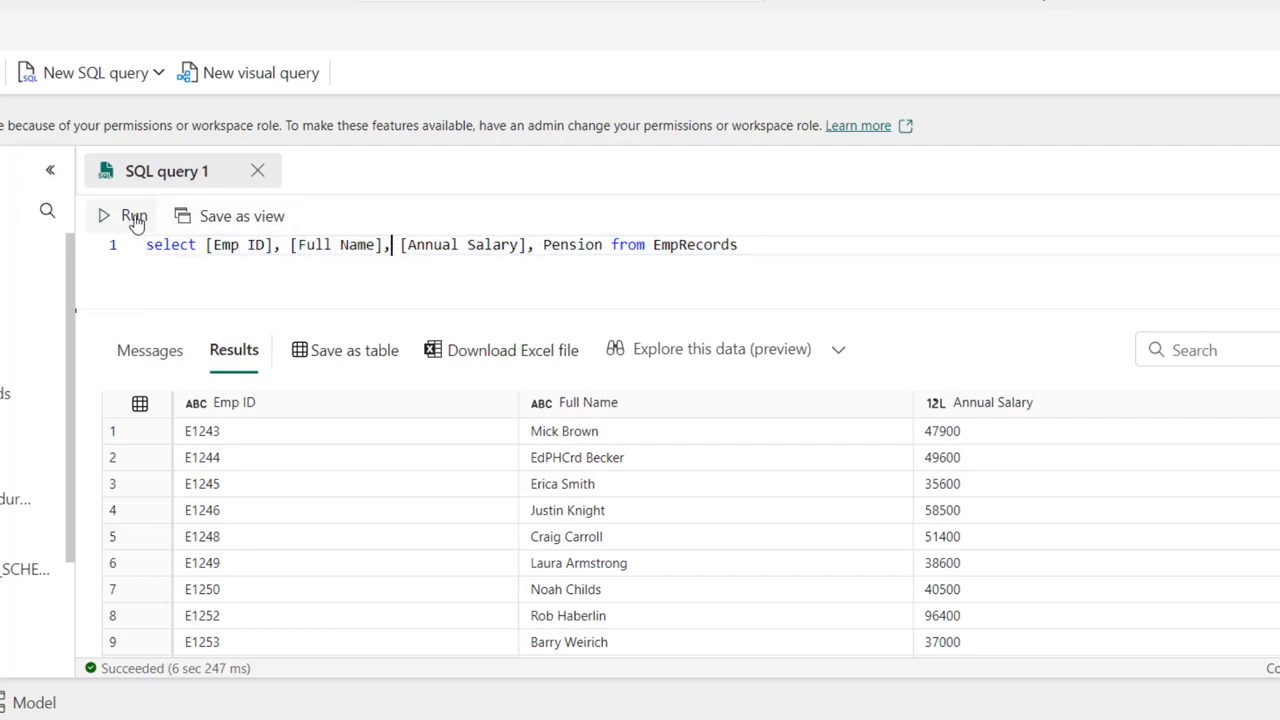
pyautogui.click(120, 216)
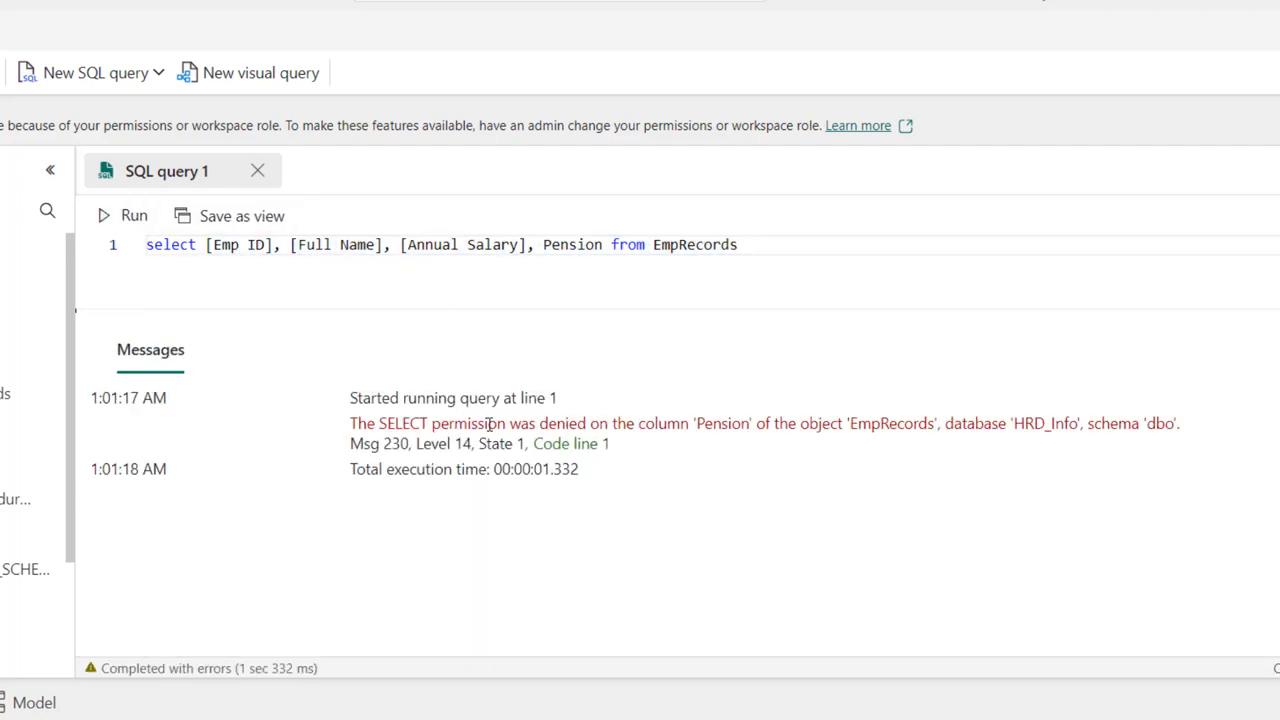
pyautogui.moveTo(528, 468)
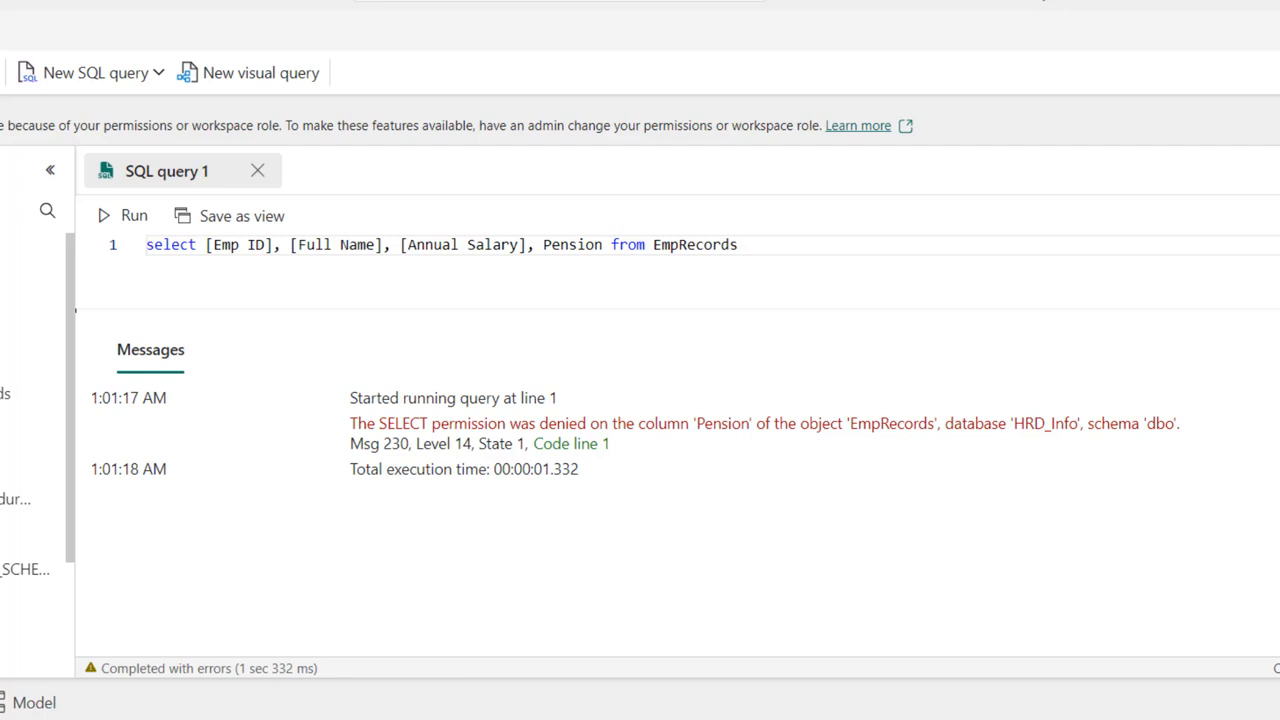
# Step: Run the GRANT SELECT (Pension) block in the admin window
pyautogui.click(128, 198)
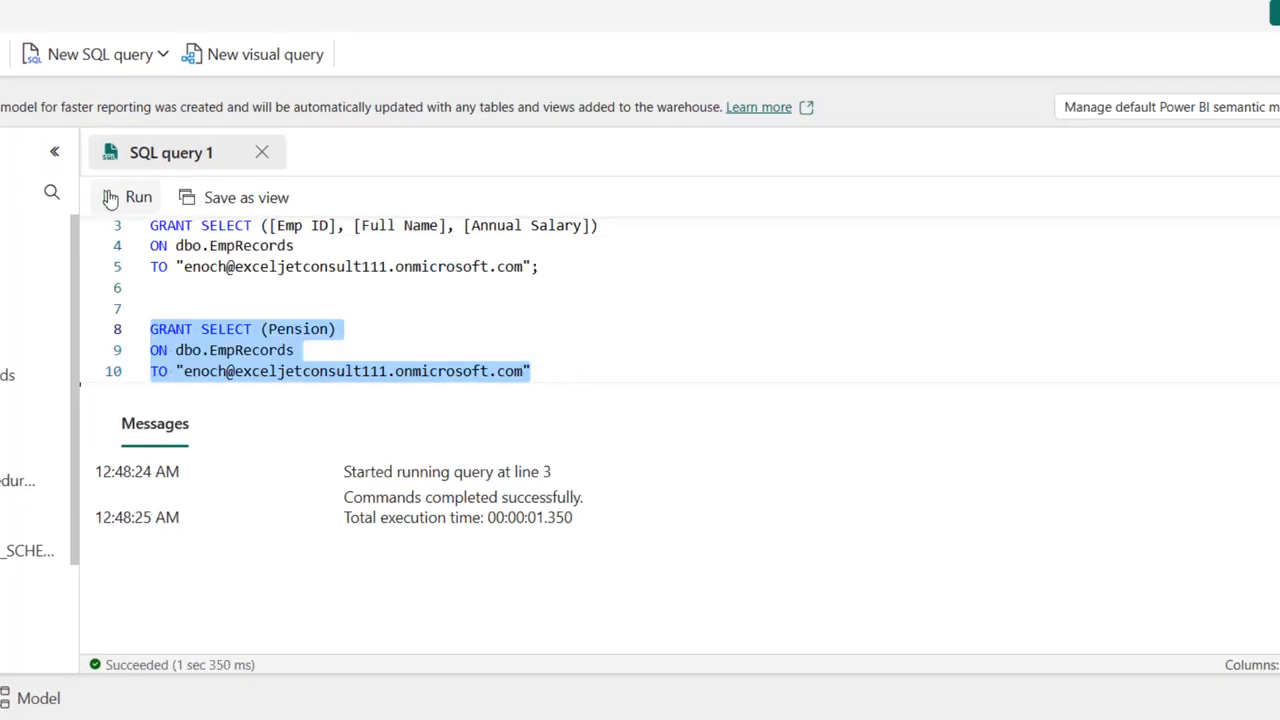
pyautogui.click(128, 198)
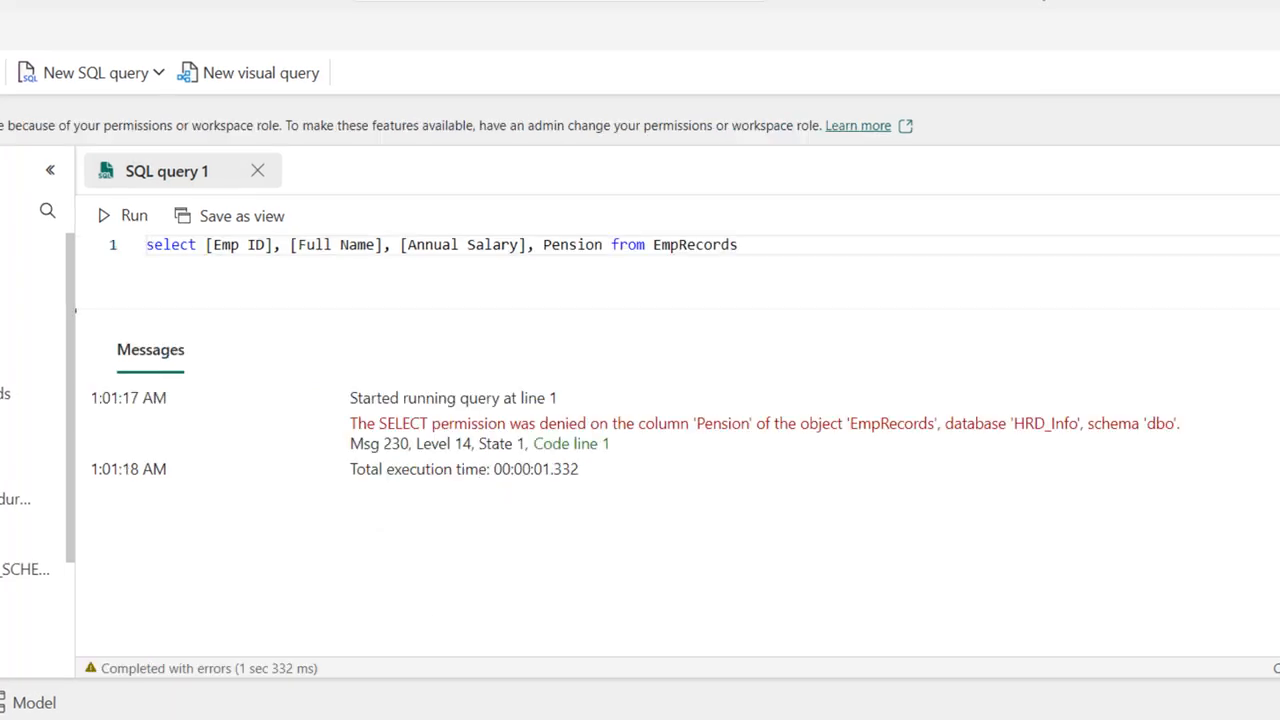
# Step: Rerun the user's query, now returning Pension, and sort results by Pension
pyautogui.click(128, 216)
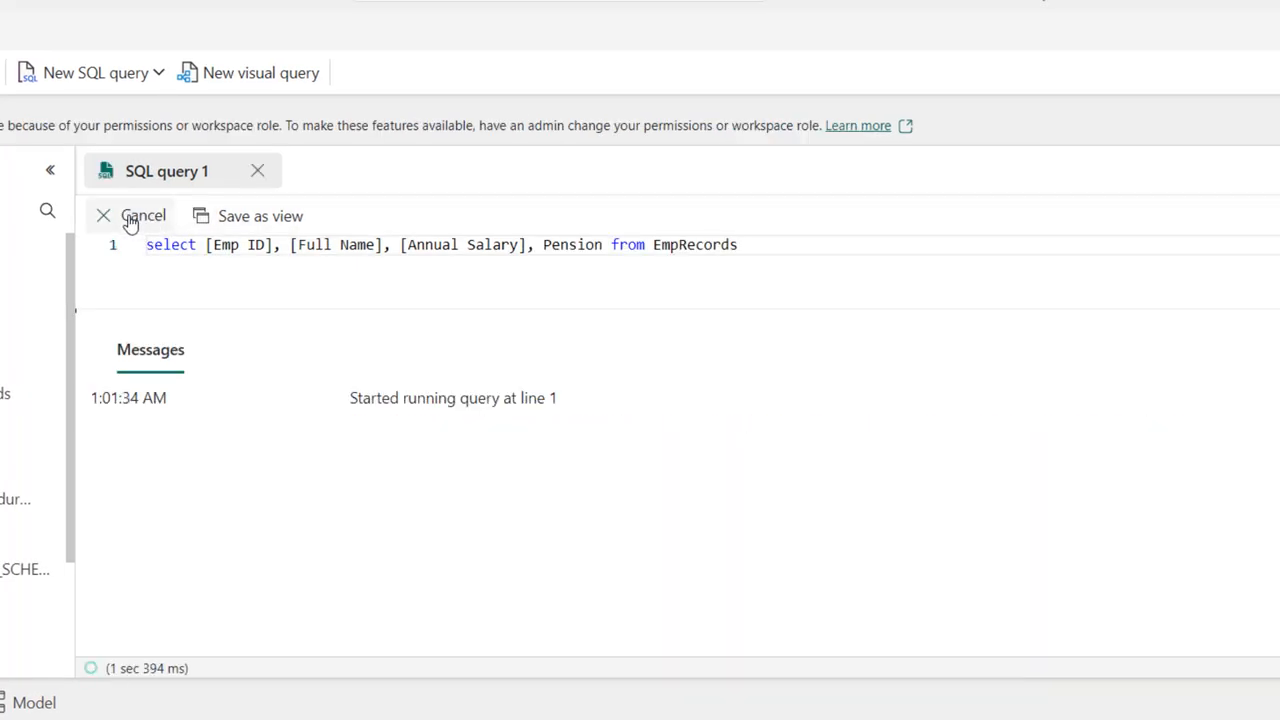
pyautogui.moveTo(594, 204)
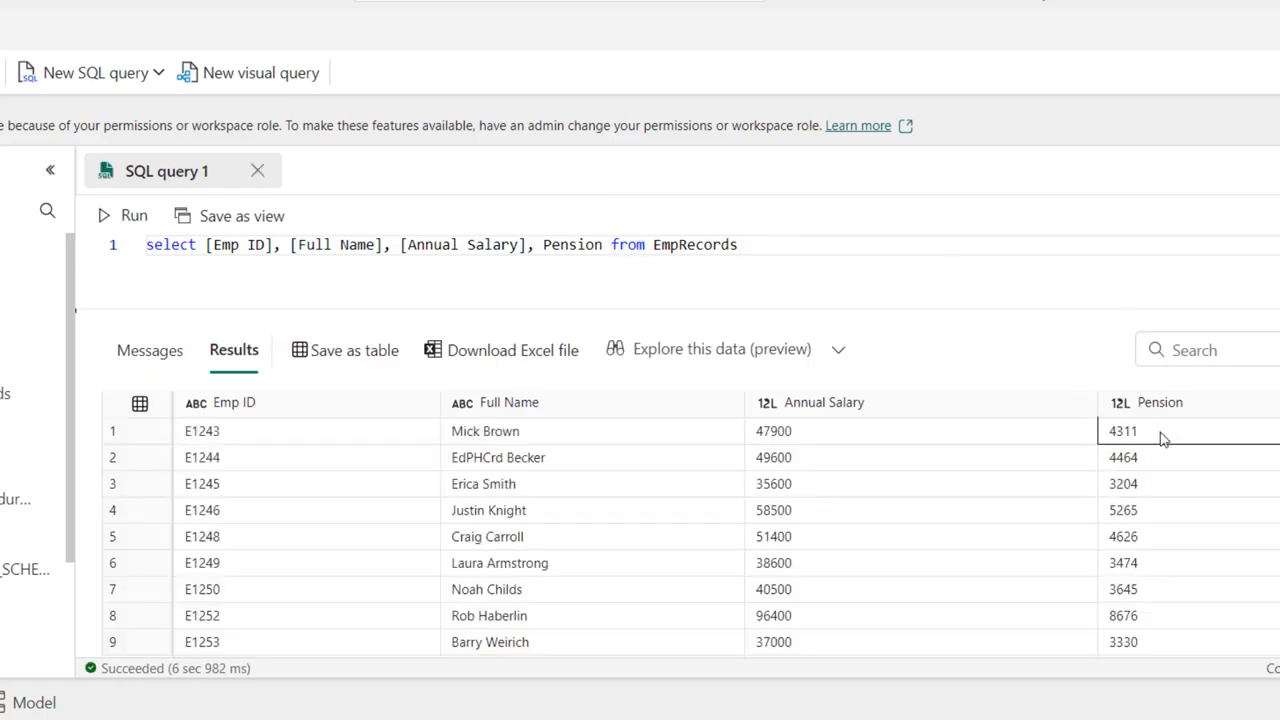
pyautogui.click(1160, 404)
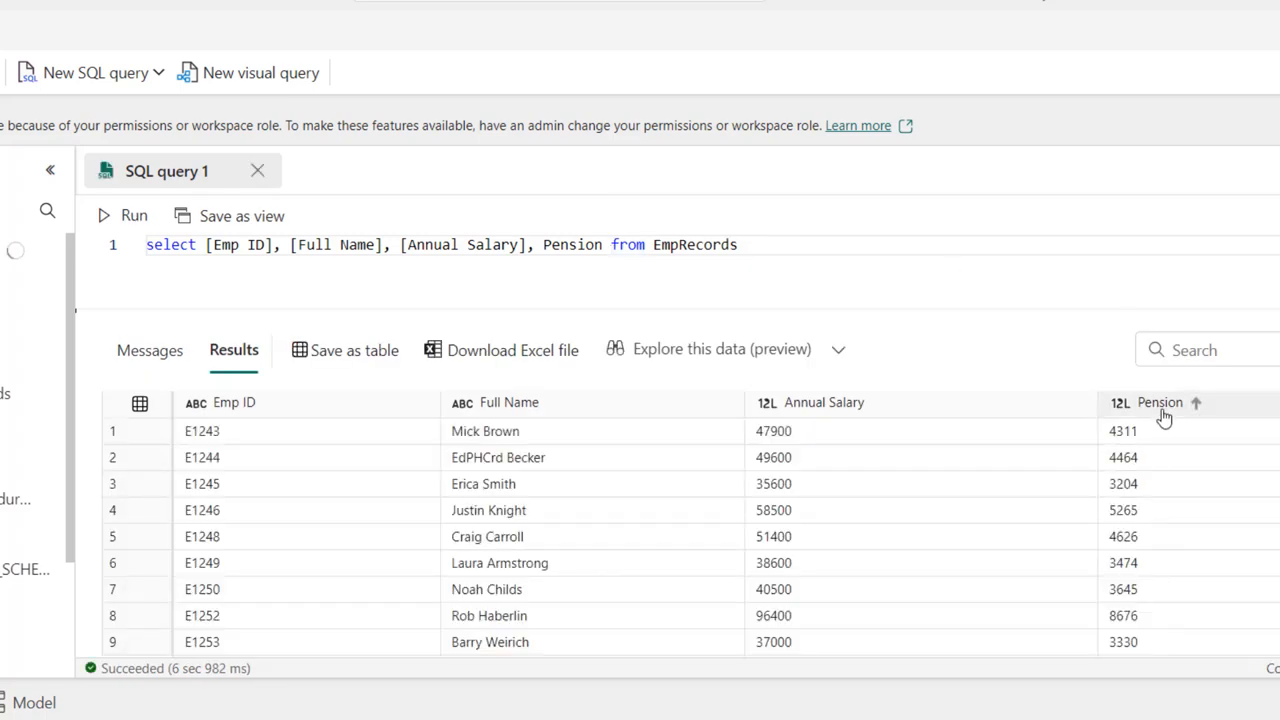